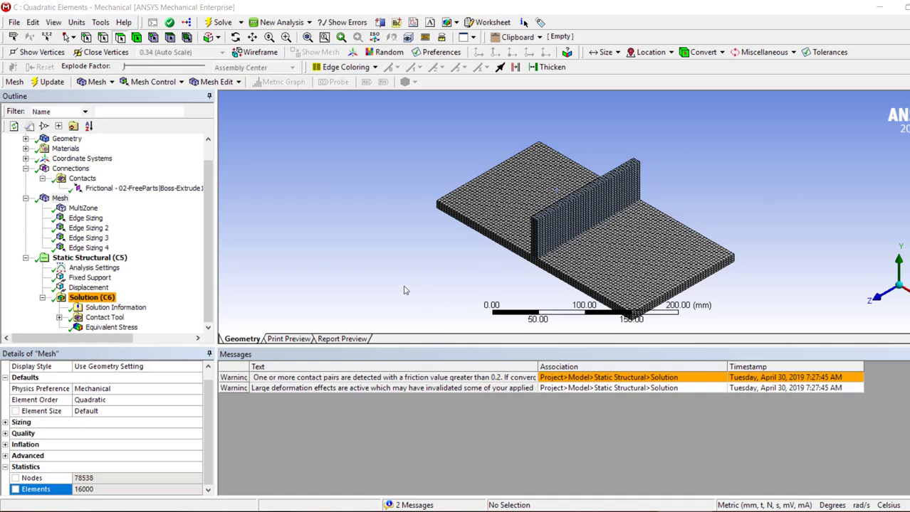
pyautogui.moveTo(379, 444)
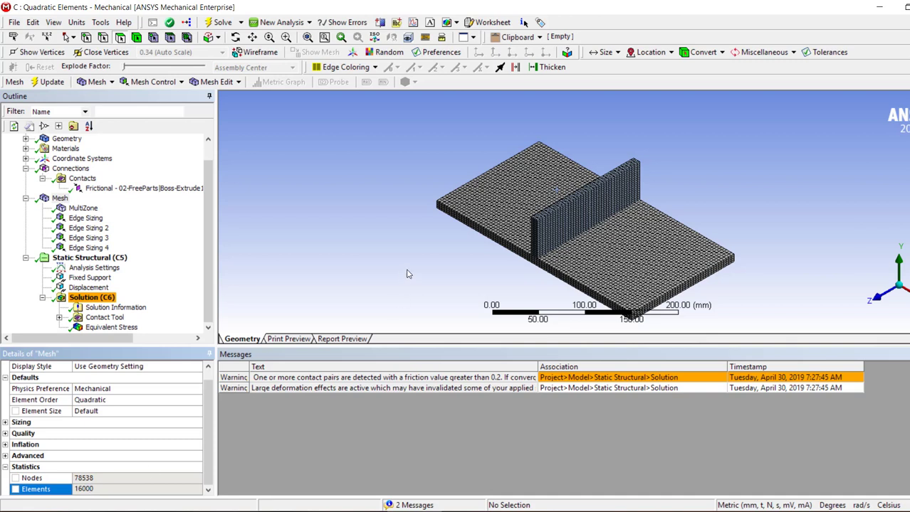
pyautogui.moveTo(461, 413)
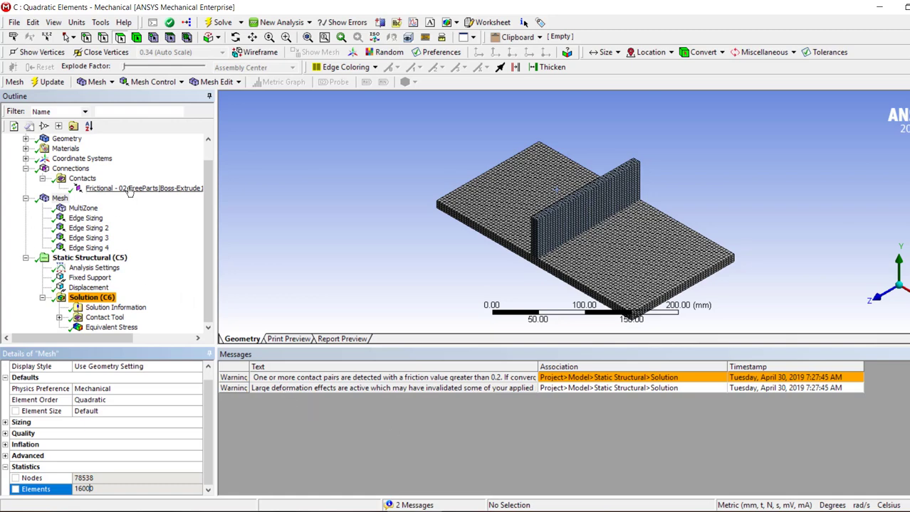
# Step: Show the Frictional contact's details with its 0.25 friction coefficient
pyautogui.click(142, 188)
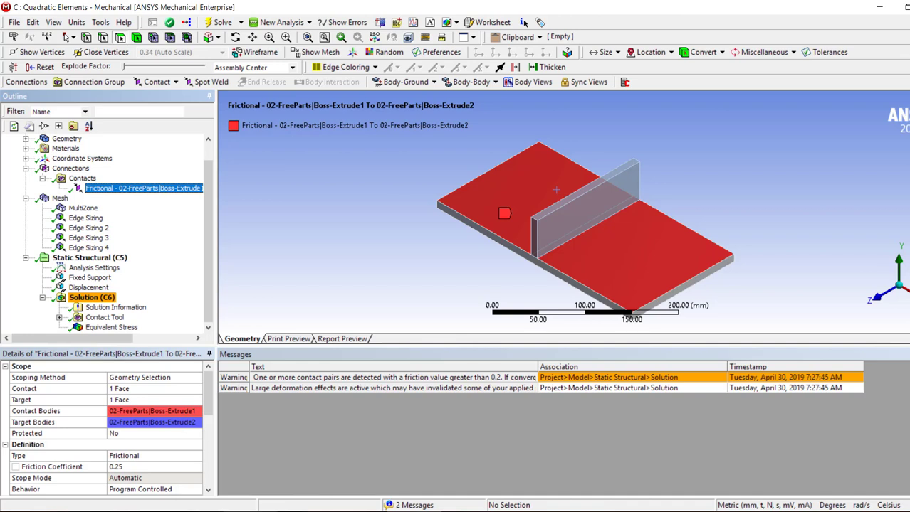
pyautogui.moveTo(150, 474)
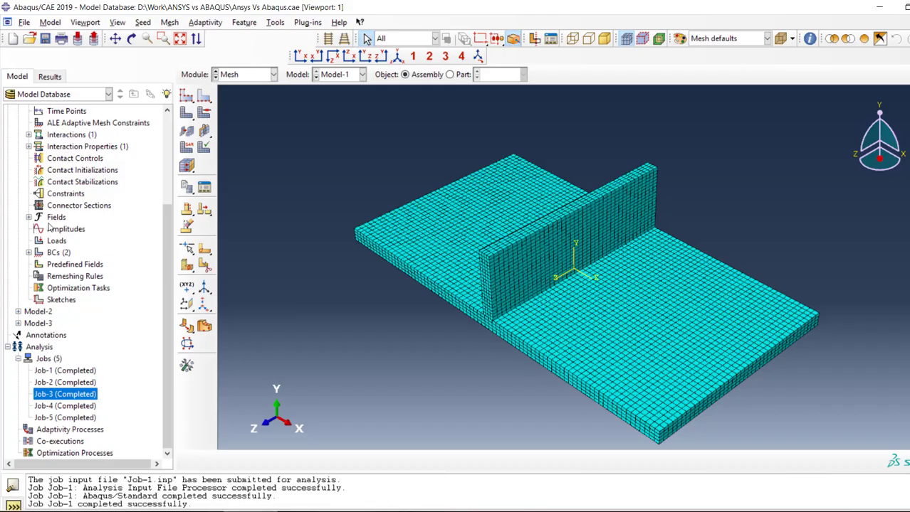
# Step: Review IntProp-1's penalty tangential friction of 0.25 and close the editor
pyautogui.scroll(3)
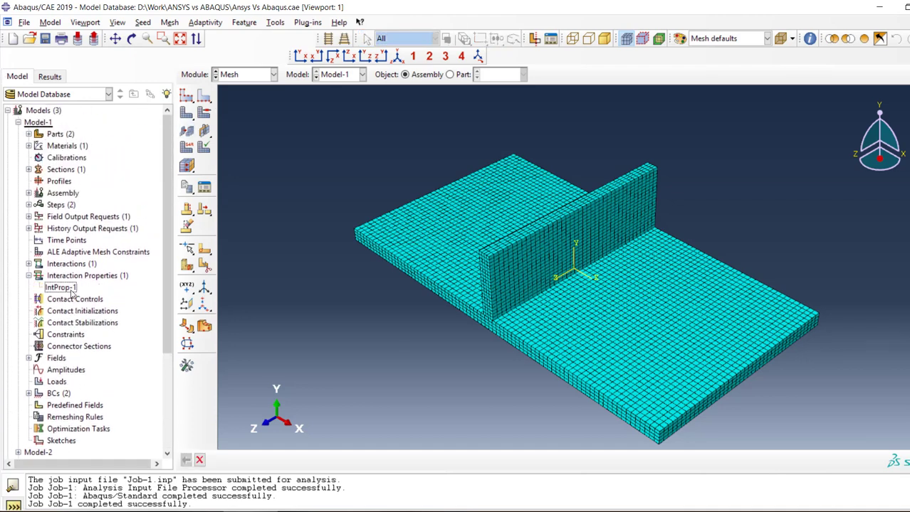
pyautogui.doubleClick(60, 288)
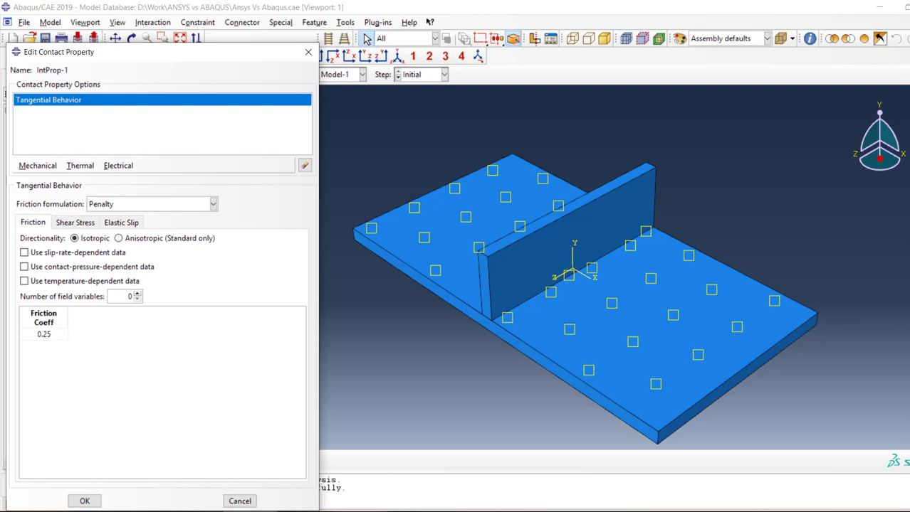
pyautogui.click(84, 501)
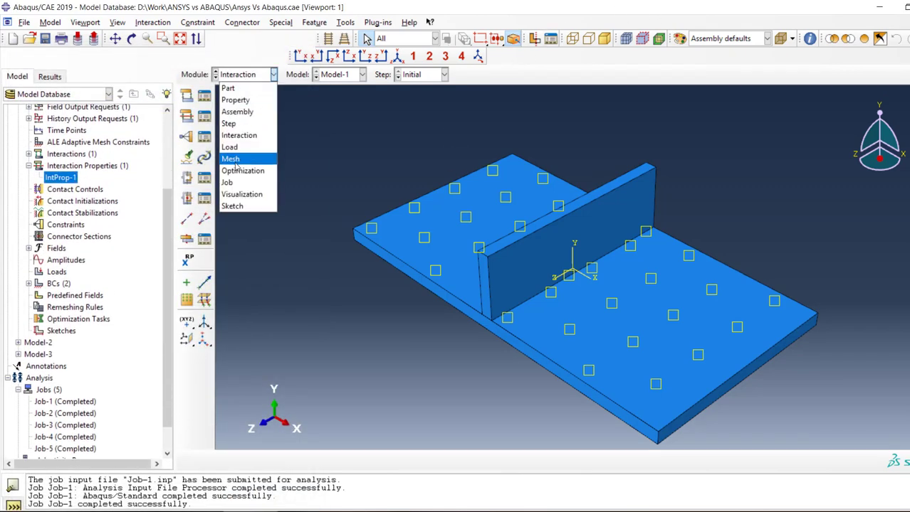
# Step: Query mesh statistics for the whole assembly in the Mesh module
pyautogui.click(231, 159)
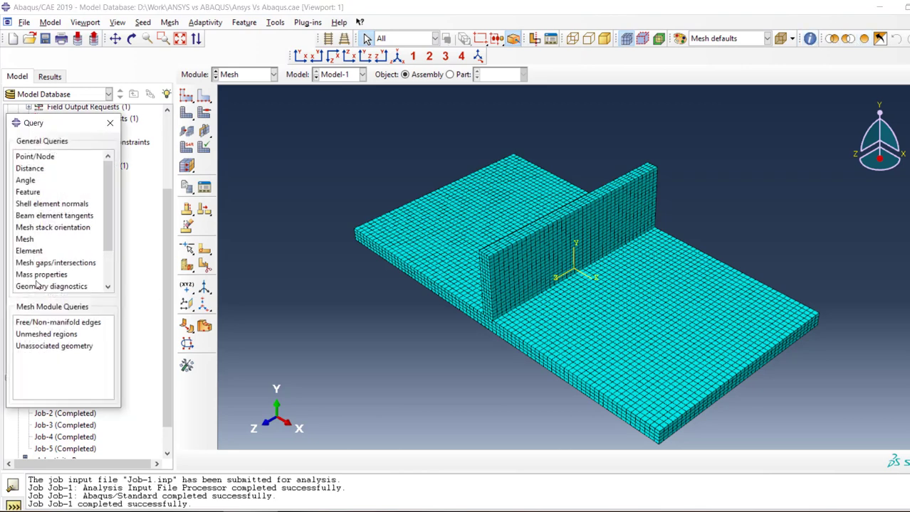
pyautogui.click(24, 239)
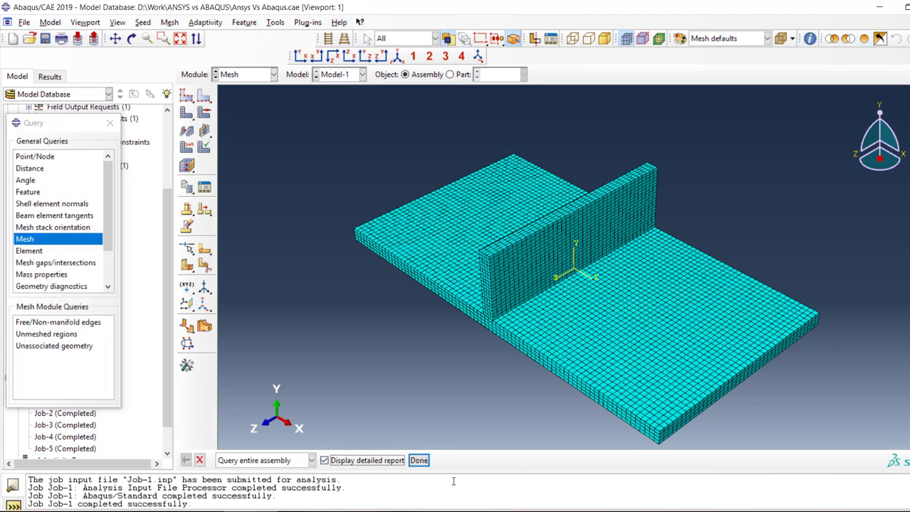
pyautogui.click(418, 461)
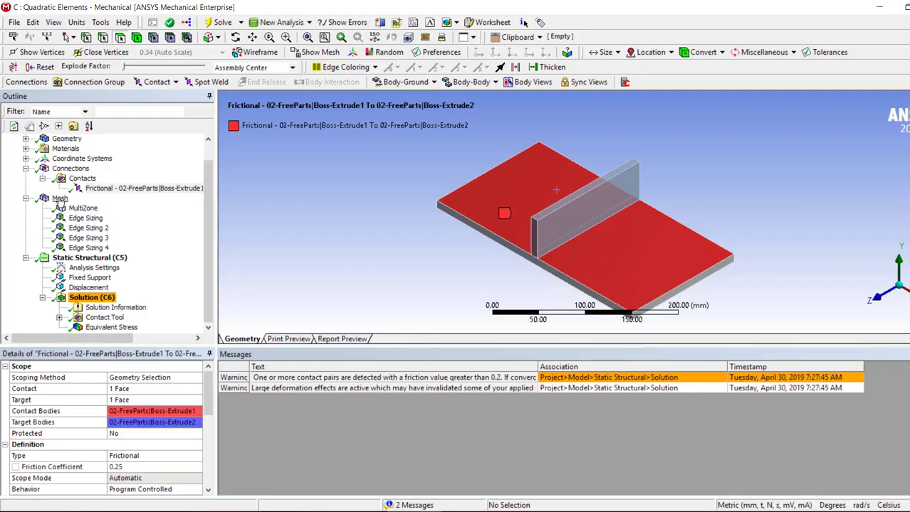
pyautogui.click(59, 198)
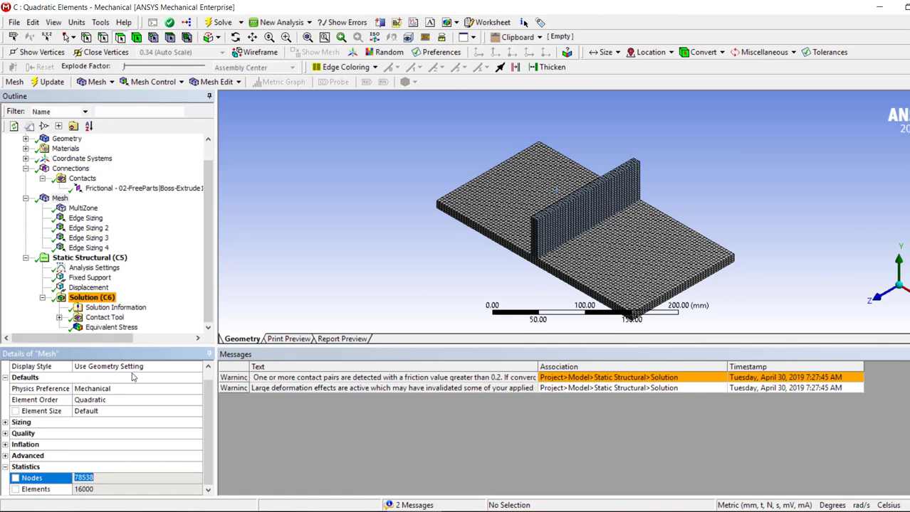
# Step: Note the 16000 element count and break the statistics down by element type (C3D8R)
pyautogui.click(135, 478)
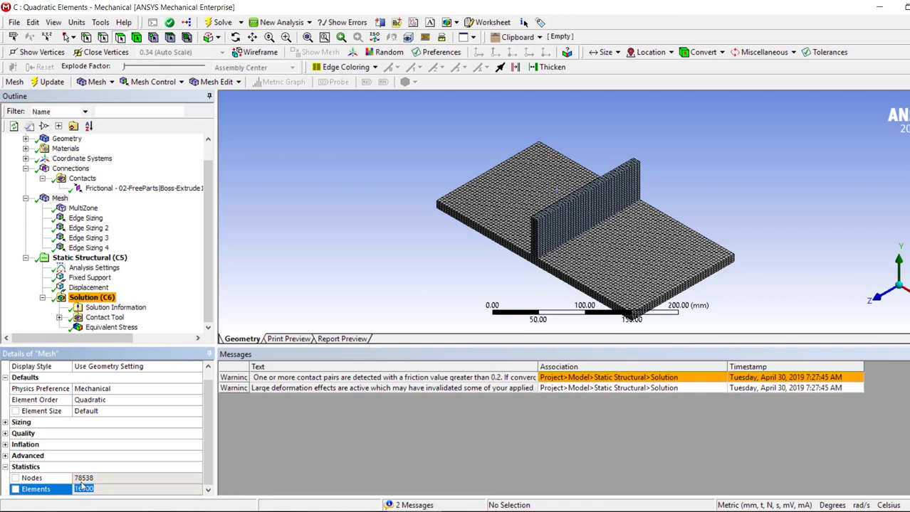
pyautogui.write('16000')
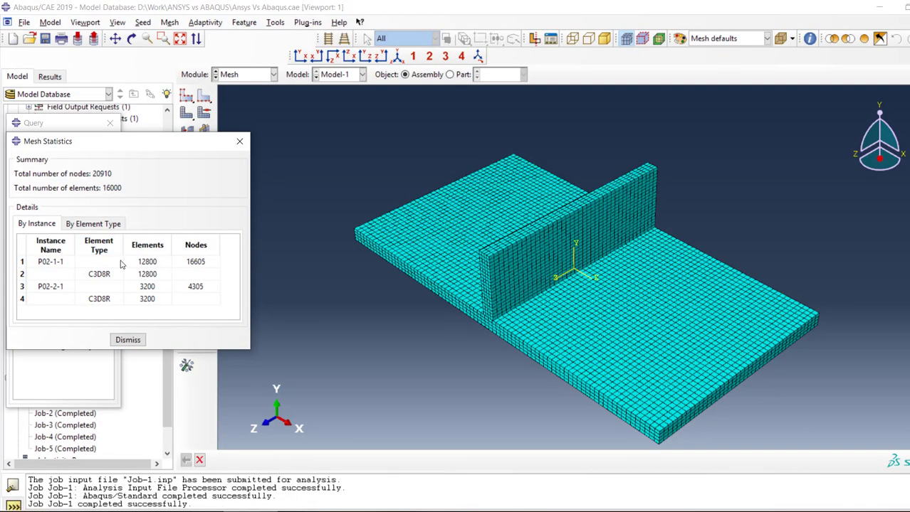
pyautogui.click(94, 224)
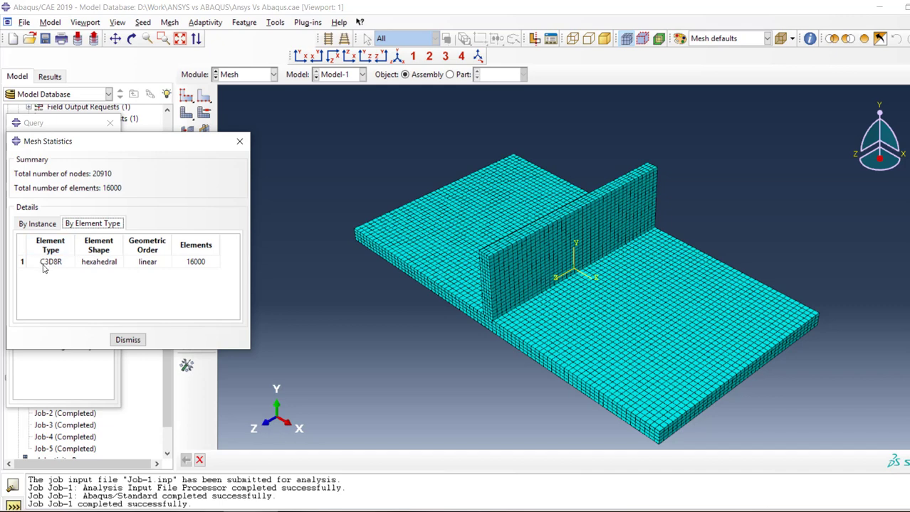
pyautogui.moveTo(57, 267)
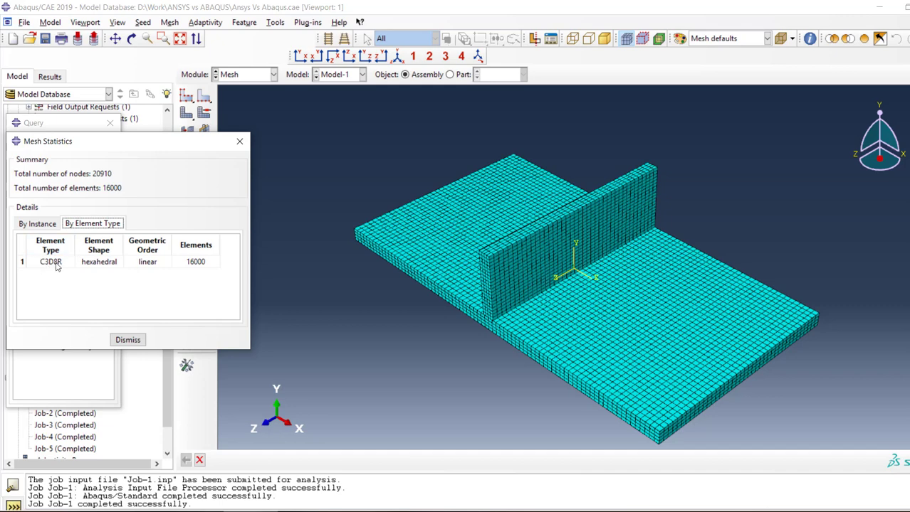
pyautogui.moveTo(146, 268)
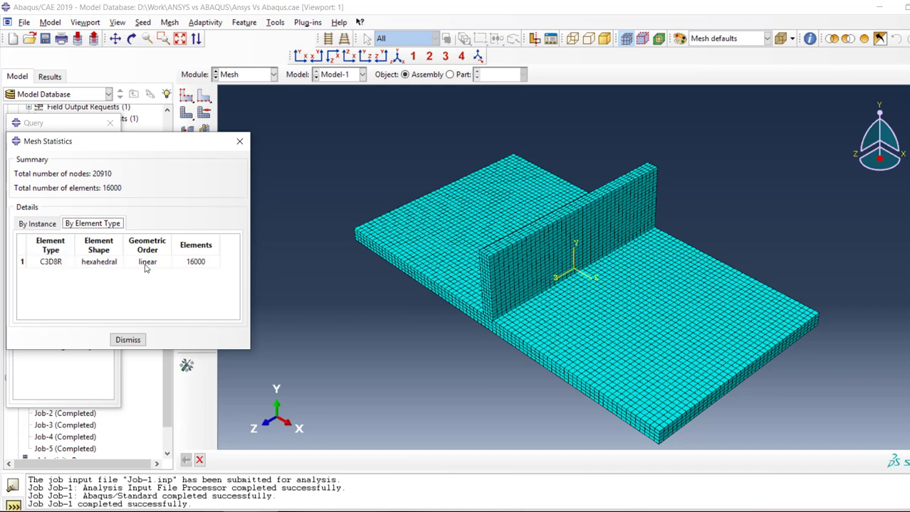
pyautogui.moveTo(190, 269)
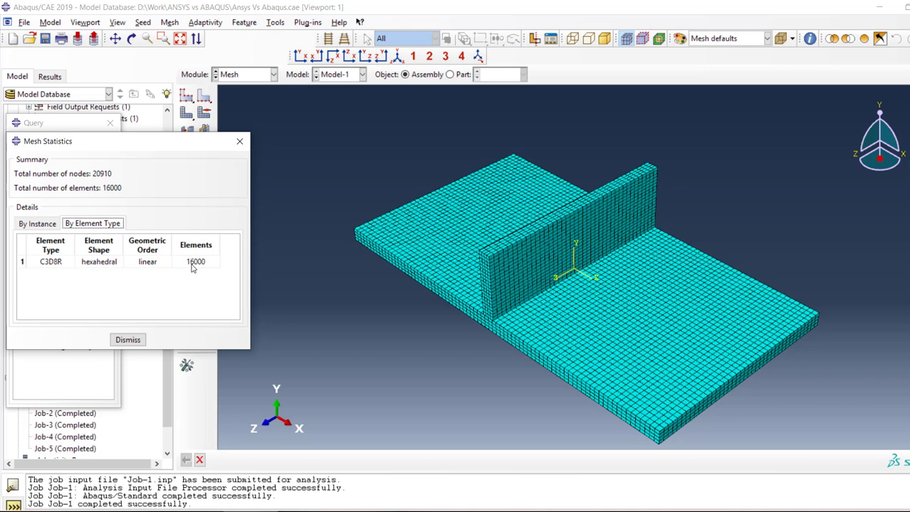
pyautogui.moveTo(399, 447)
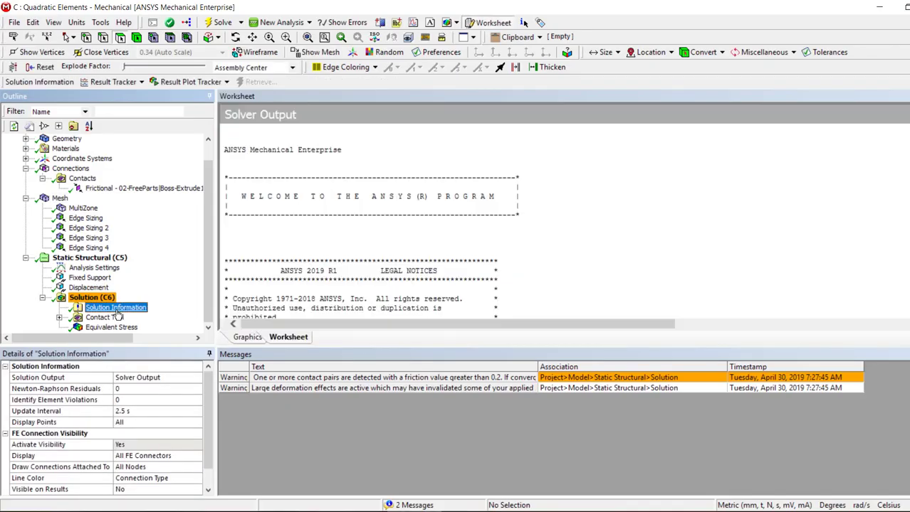
# Step: Scroll the solver output to the SOLID186 and CONTA174 element calculation times
pyautogui.scroll(-3)
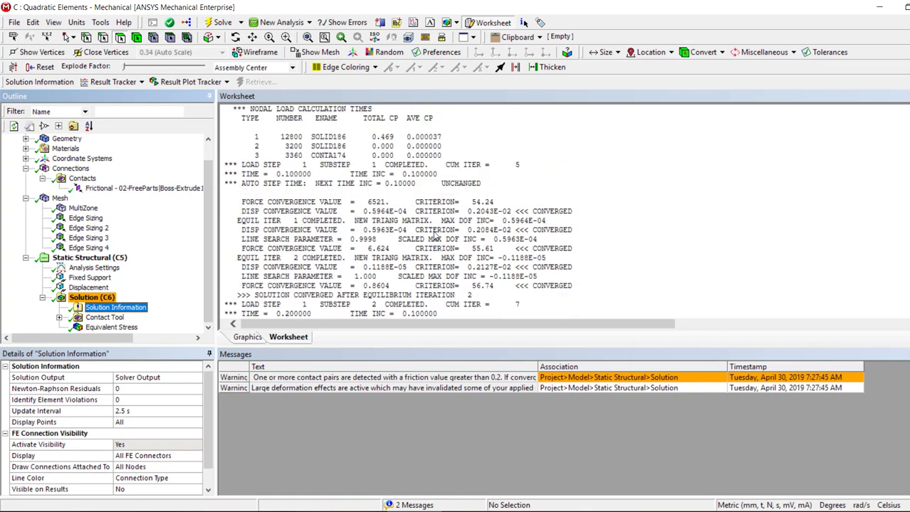
pyautogui.scroll(3)
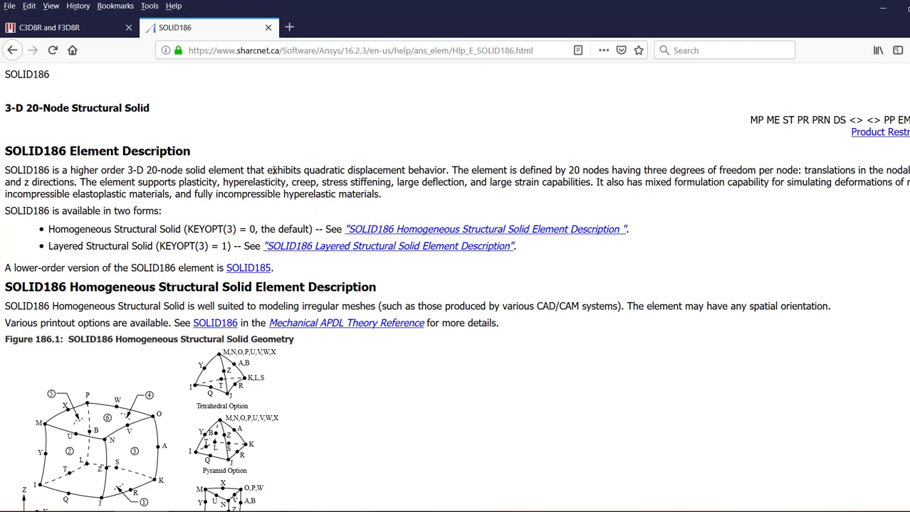
# Step: Read the SOLID186 description as a 20-node quadratic 3-D structural solid
pyautogui.doubleClick(353, 171)
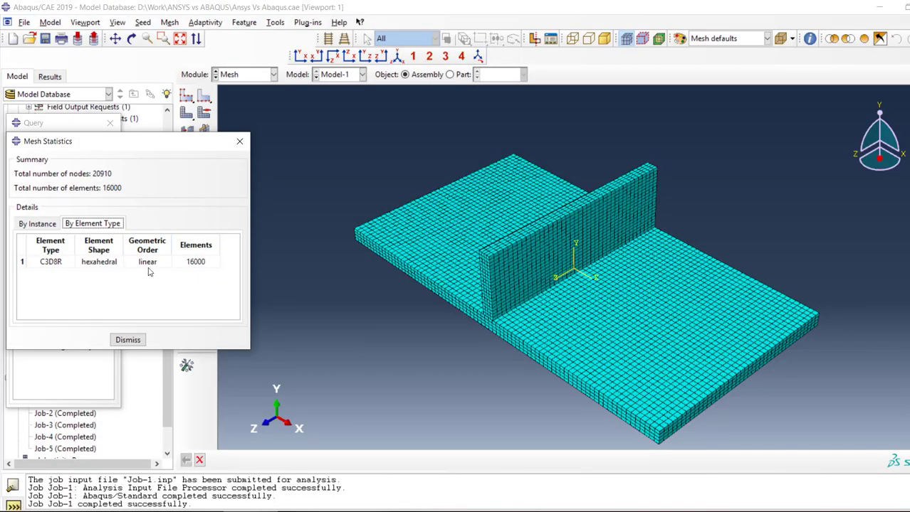
pyautogui.moveTo(177, 276)
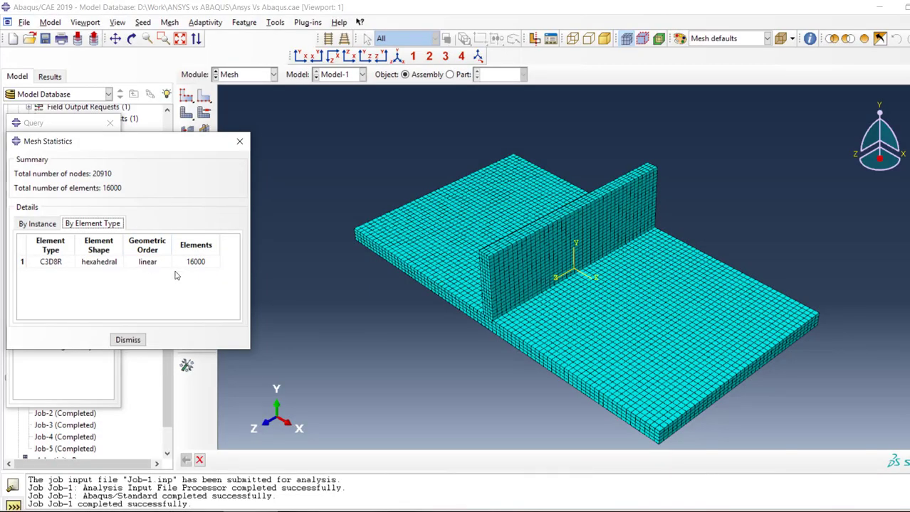
# Step: Review per-instance node and element counts, then finish the mesh query
pyautogui.click(128, 338)
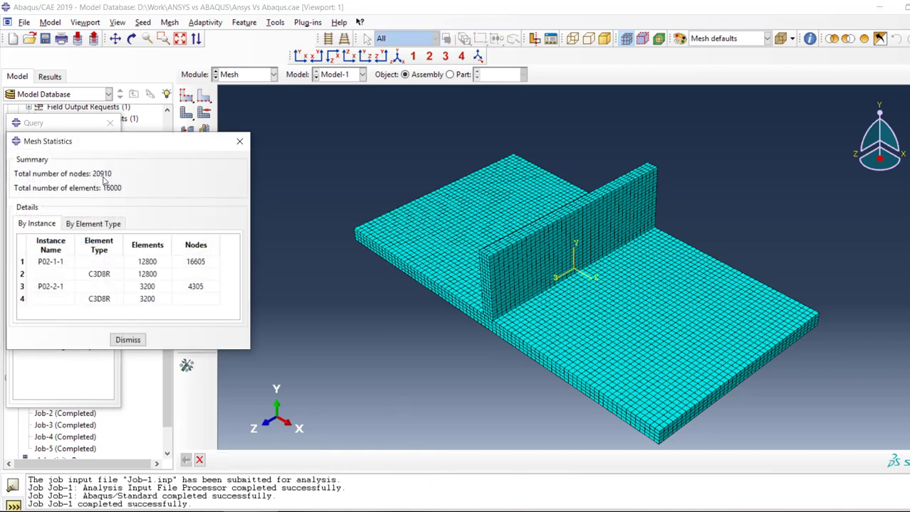
pyautogui.moveTo(490, 350)
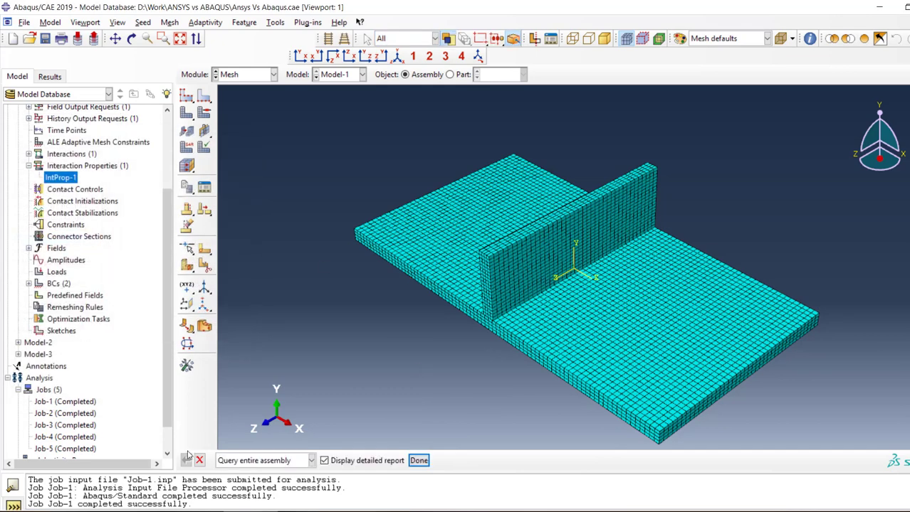
pyautogui.click(419, 461)
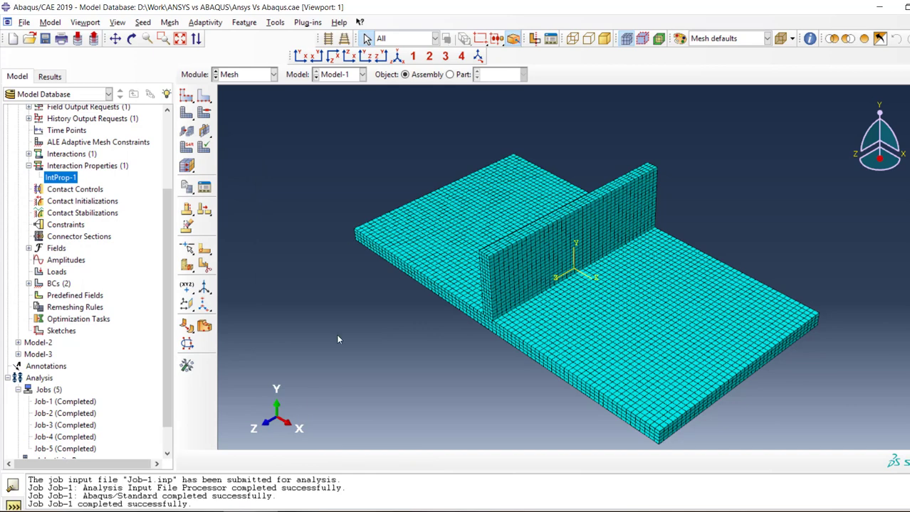
pyautogui.moveTo(260, 114)
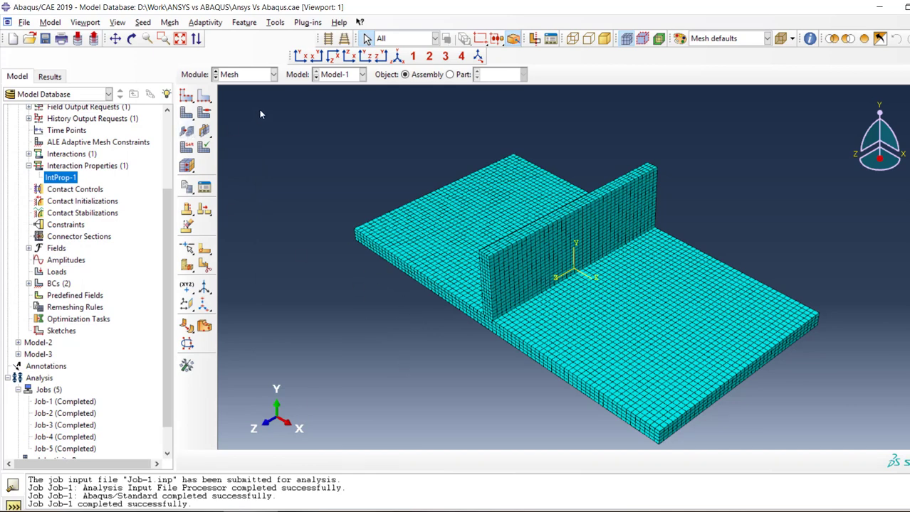
pyautogui.moveTo(471, 320)
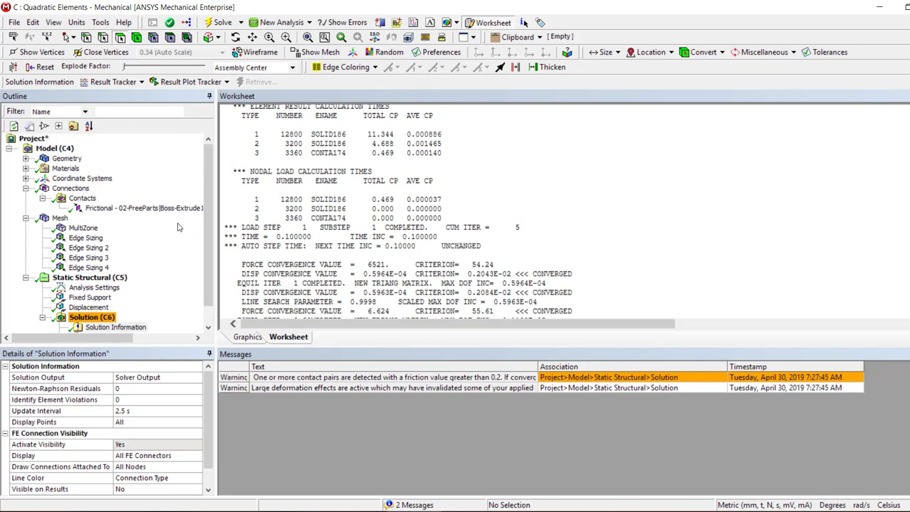
pyautogui.moveTo(179, 227)
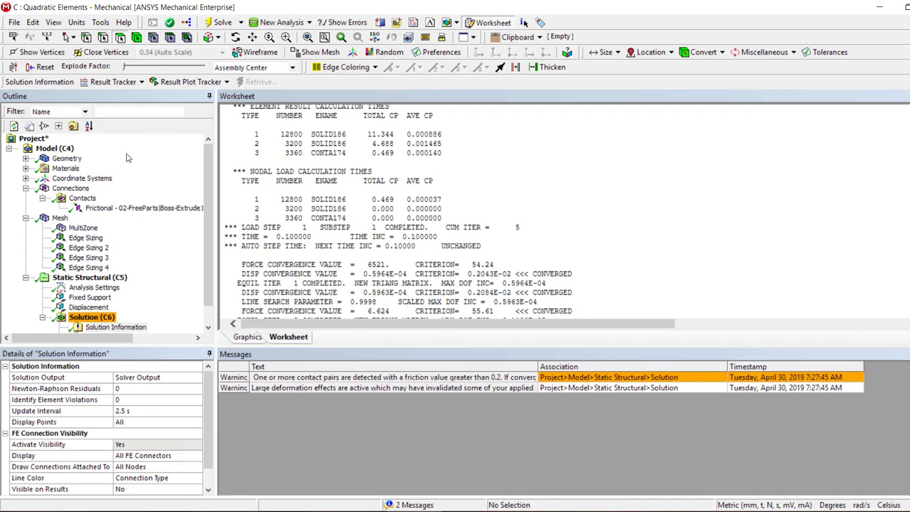
# Step: Show the mesh details and its Quadratic element order choice
pyautogui.click(66, 158)
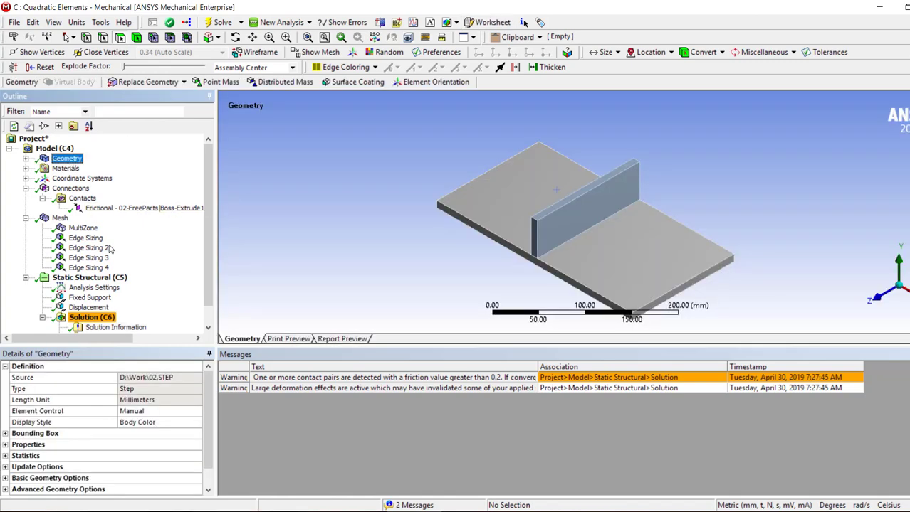
pyautogui.moveTo(167, 433)
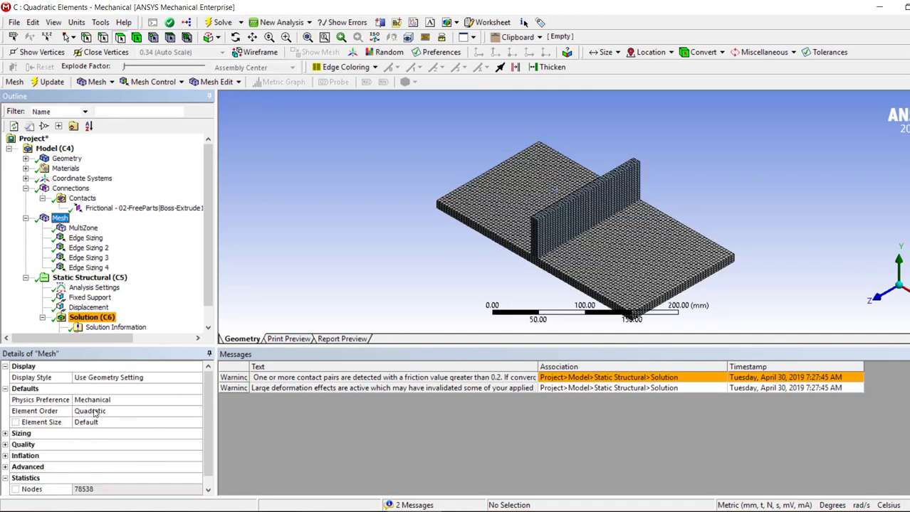
pyautogui.click(197, 412)
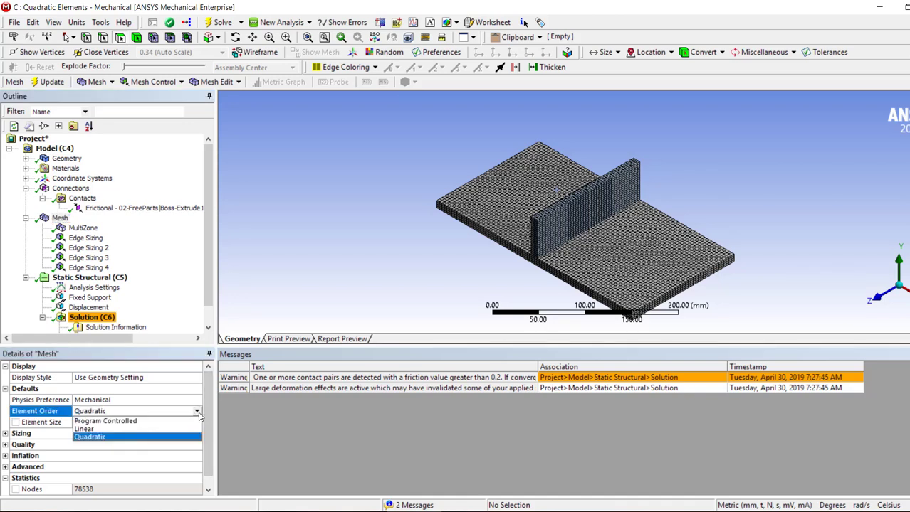
pyautogui.moveTo(111, 430)
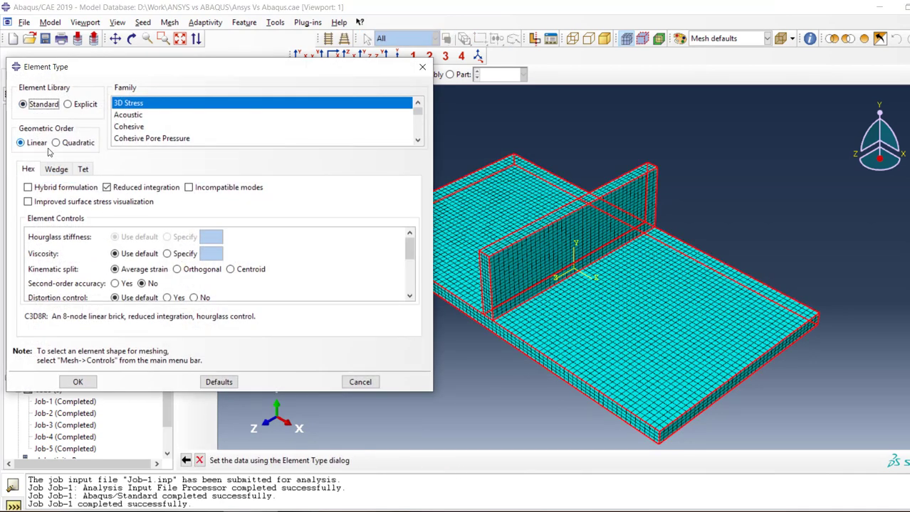
# Step: Close the linear reduced-integration C3D8R element type dialog and bring up Job-1's actions
pyautogui.click(56, 143)
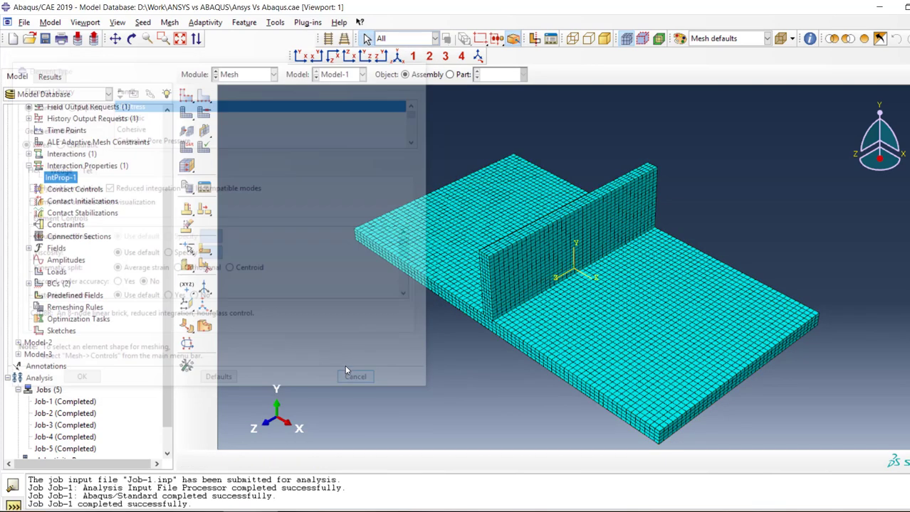
pyautogui.click(354, 376)
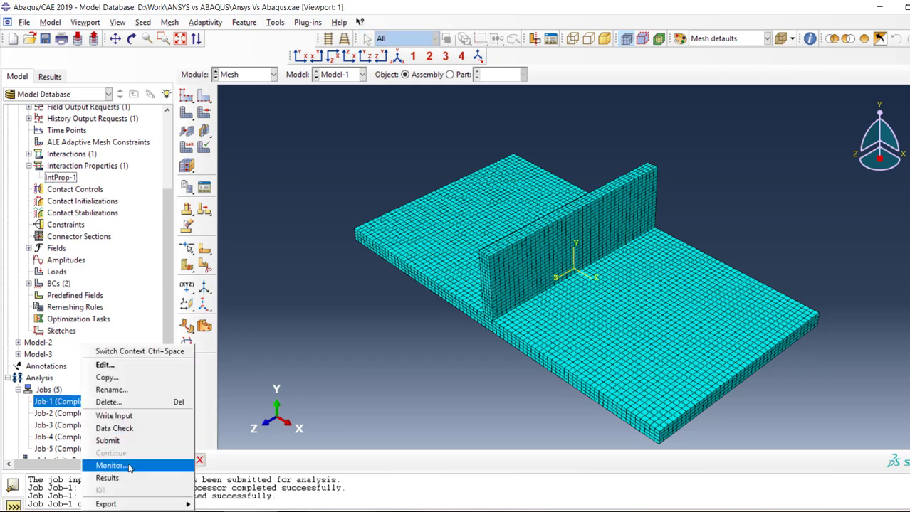
# Step: Monitor Job-1 and highlight its total CPU time of 104.10 seconds
pyautogui.click(111, 465)
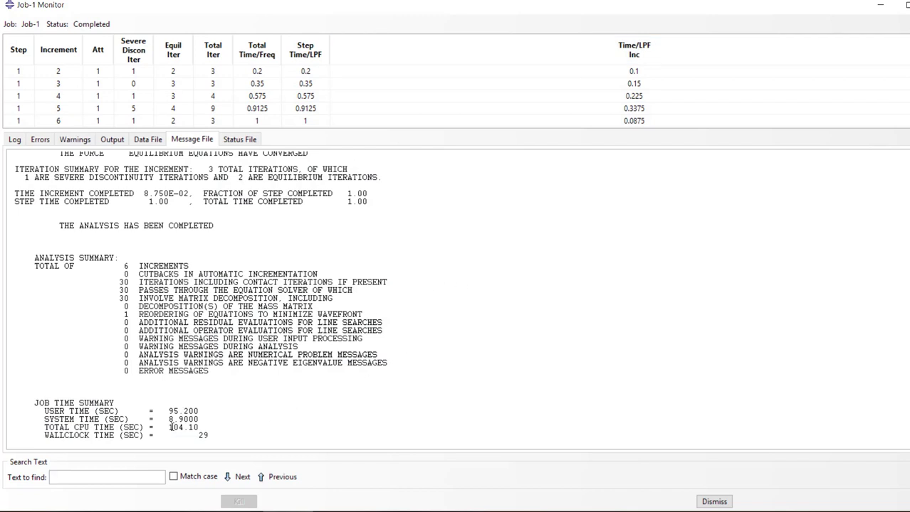
pyautogui.doubleClick(184, 427)
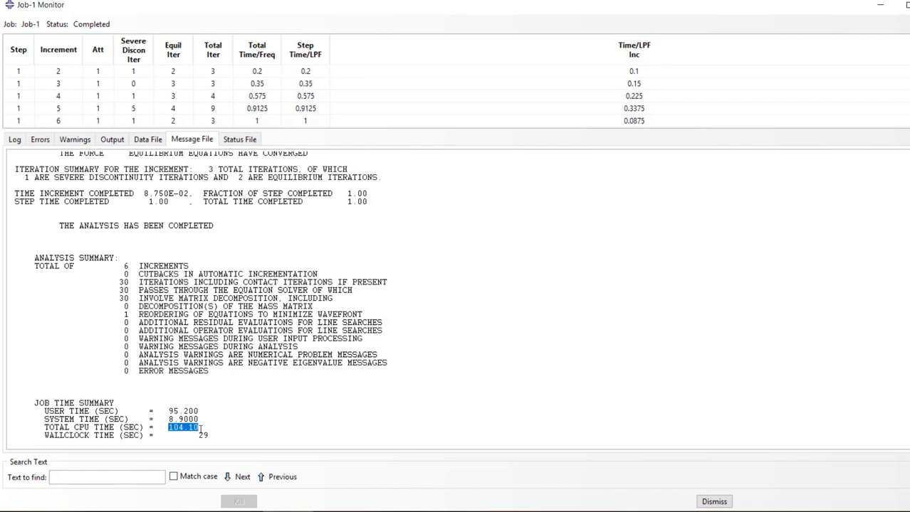
pyautogui.moveTo(498, 506)
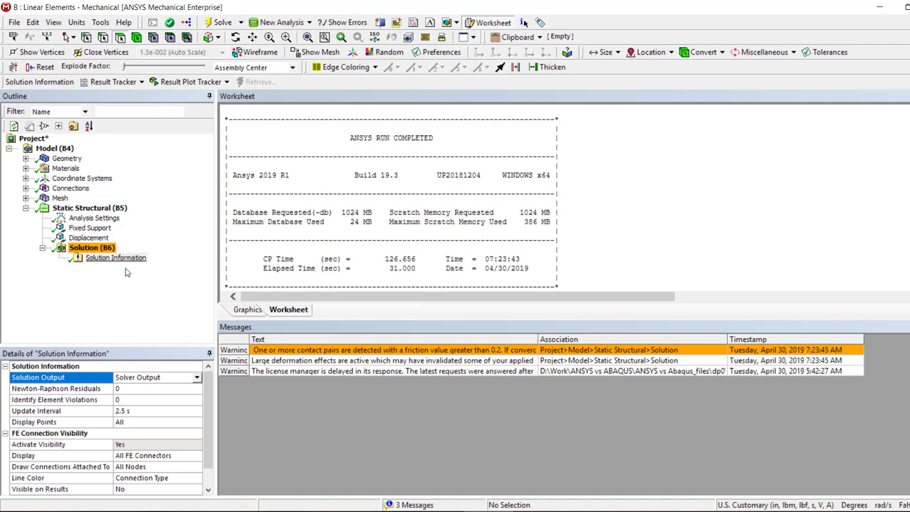
pyautogui.moveTo(588, 192)
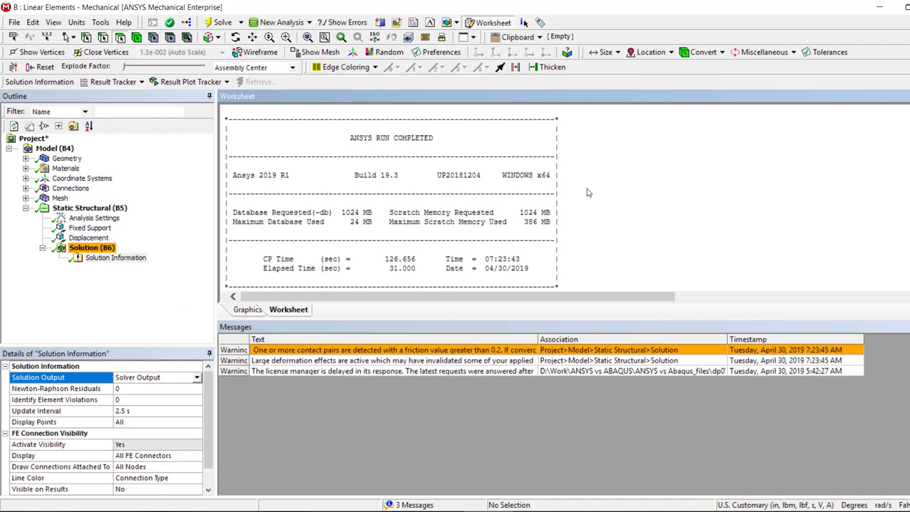
pyautogui.moveTo(392, 271)
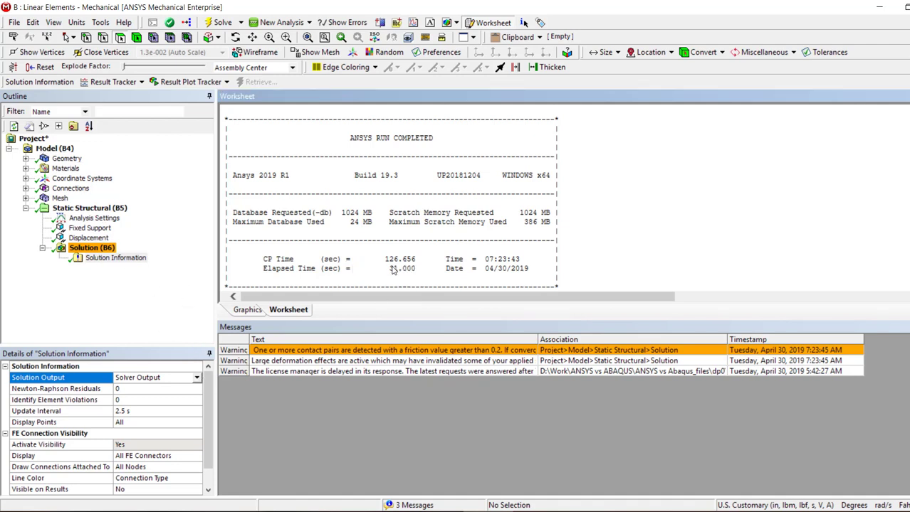
# Step: Highlight the linear-element run's 126.656 s CPU and elapsed times in its solver summary
pyautogui.doubleClick(402, 268)
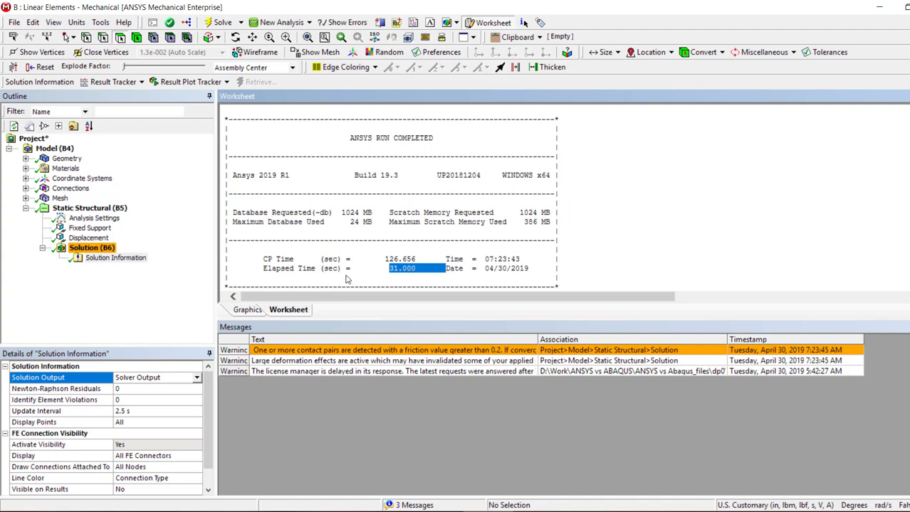
pyautogui.click(91, 248)
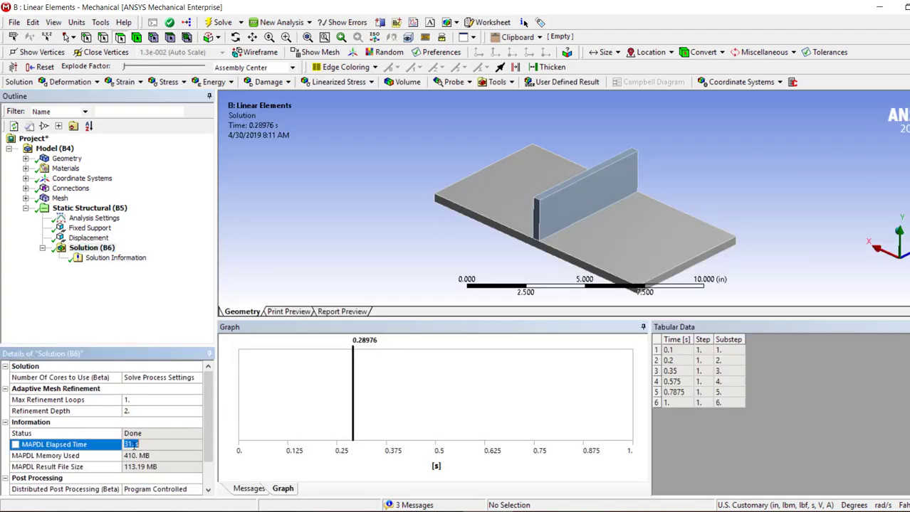
pyautogui.click(115, 258)
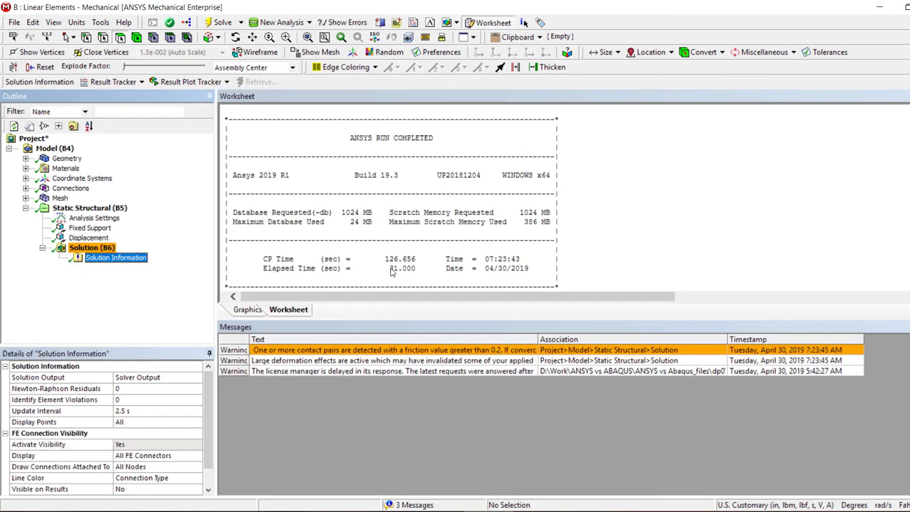
pyautogui.doubleClick(401, 268)
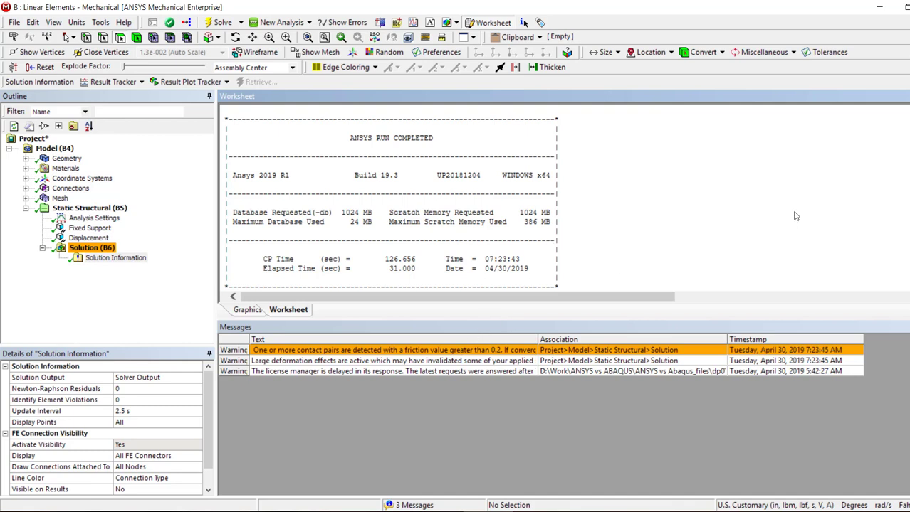
pyautogui.moveTo(440, 478)
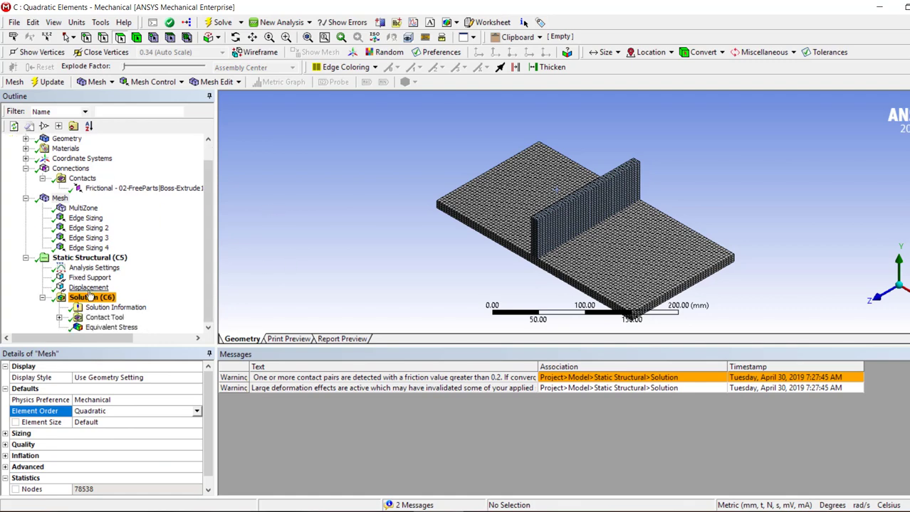
# Step: Show the quadratic-element run's solver summary with its 636.656 s CPU time
pyautogui.click(115, 308)
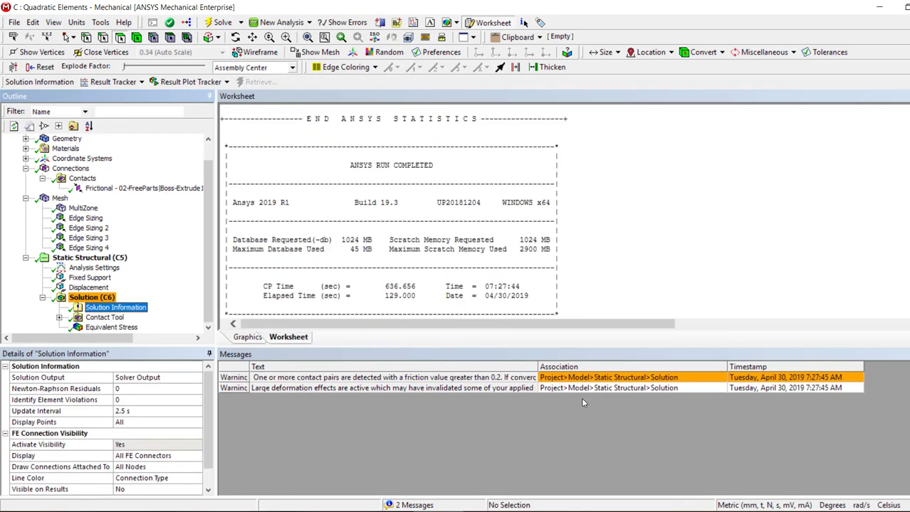
pyautogui.doubleClick(392, 295)
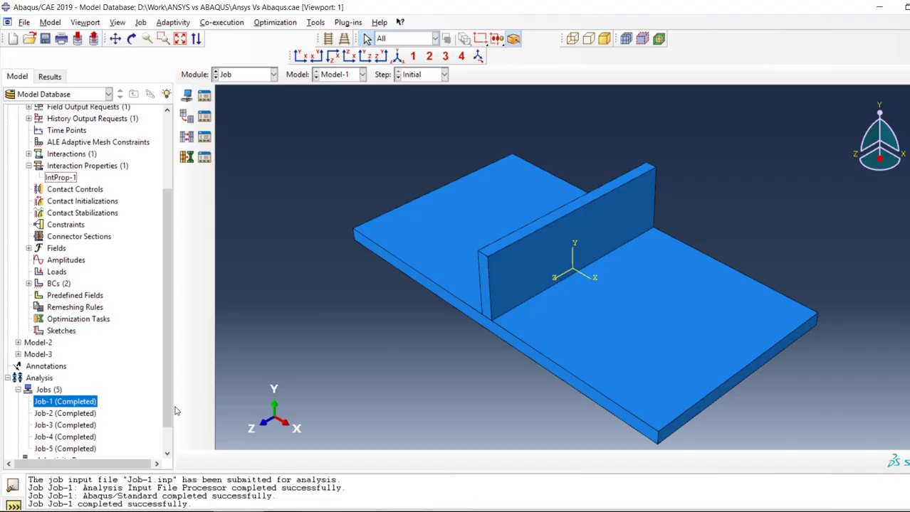
# Step: Open Job-3's monitor and locate TOTAL CPU TIME in its message file summary
pyautogui.rightClick(65, 424)
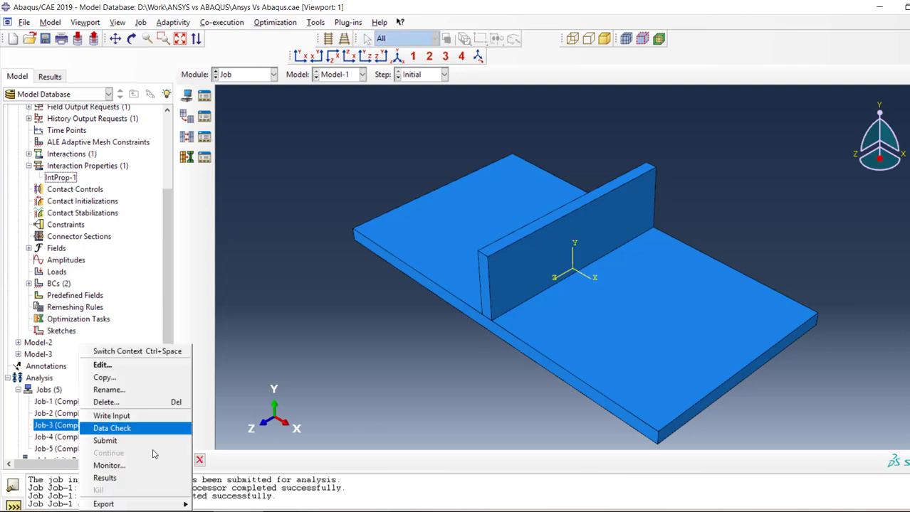
pyautogui.moveTo(106, 479)
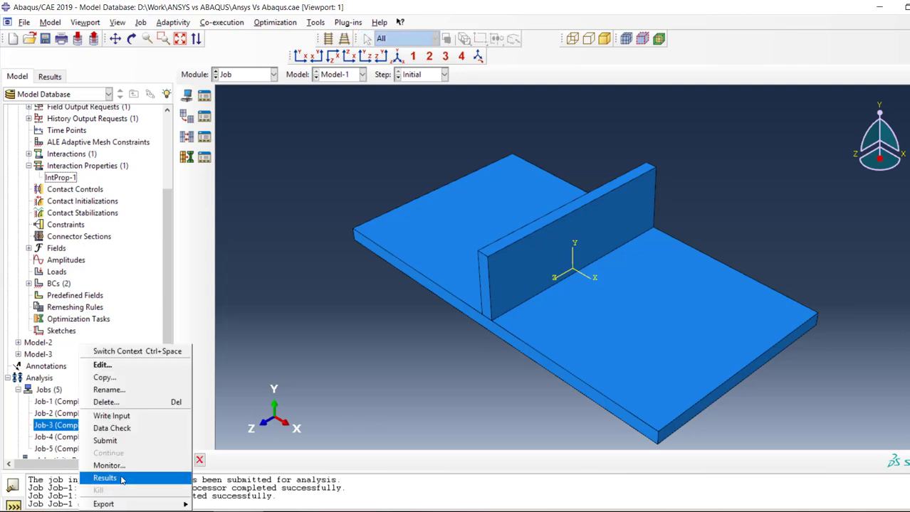
pyautogui.click(108, 466)
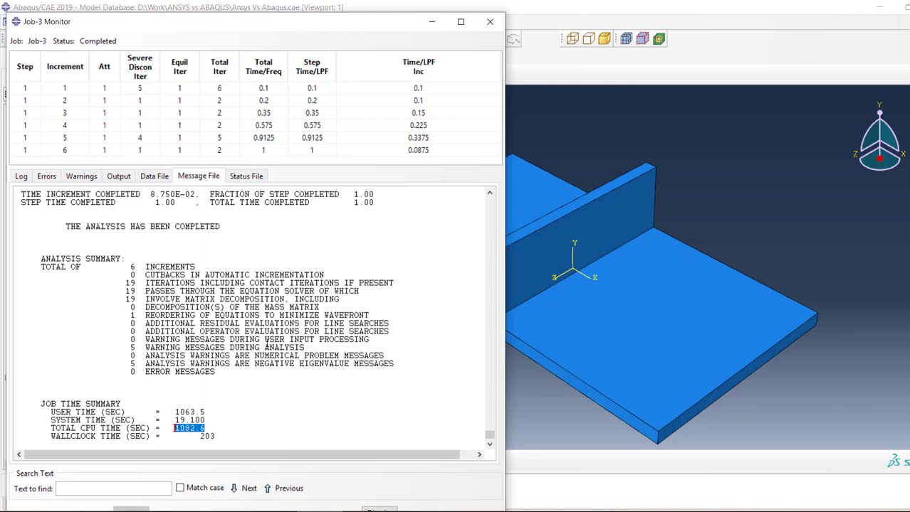
pyautogui.moveTo(489, 23)
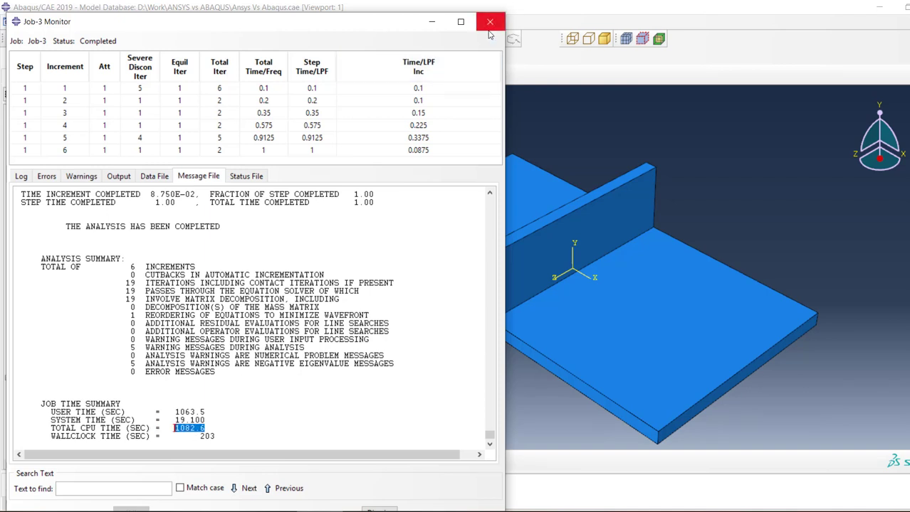
pyautogui.moveTo(489, 23)
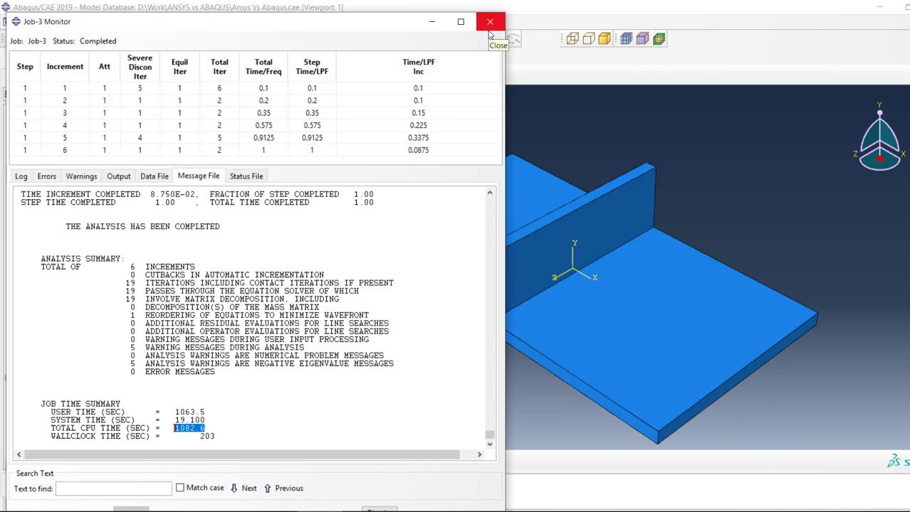
# Step: Close the Job-3 monitor and open Job-3's results as an S, Mises contour peaking near 3770
pyautogui.click(490, 21)
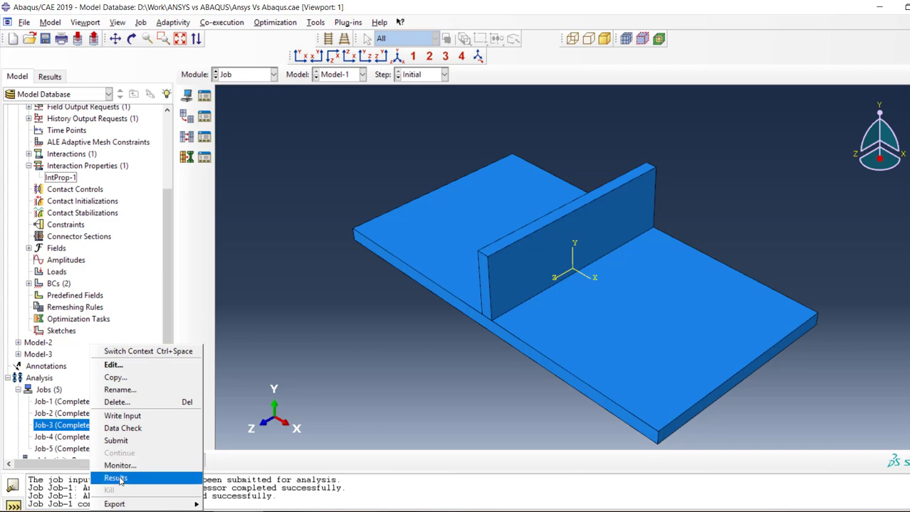
pyautogui.click(117, 478)
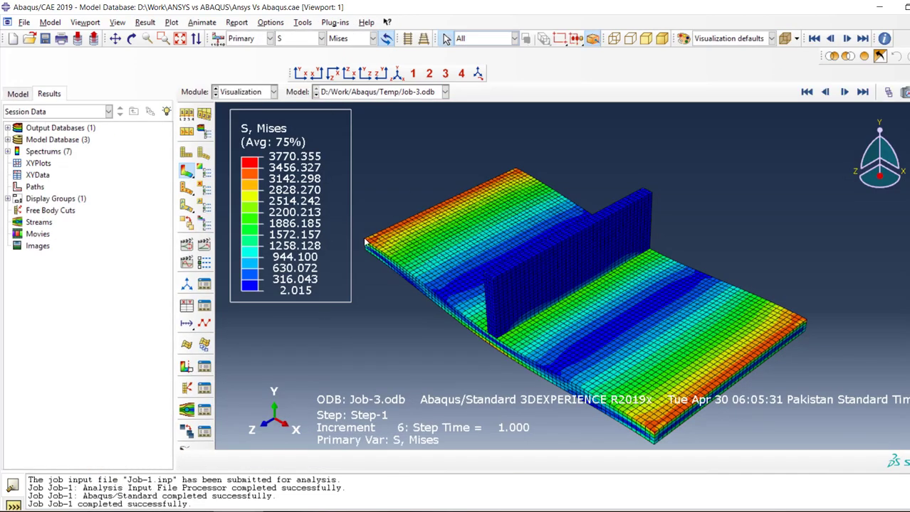
pyautogui.moveTo(306, 177)
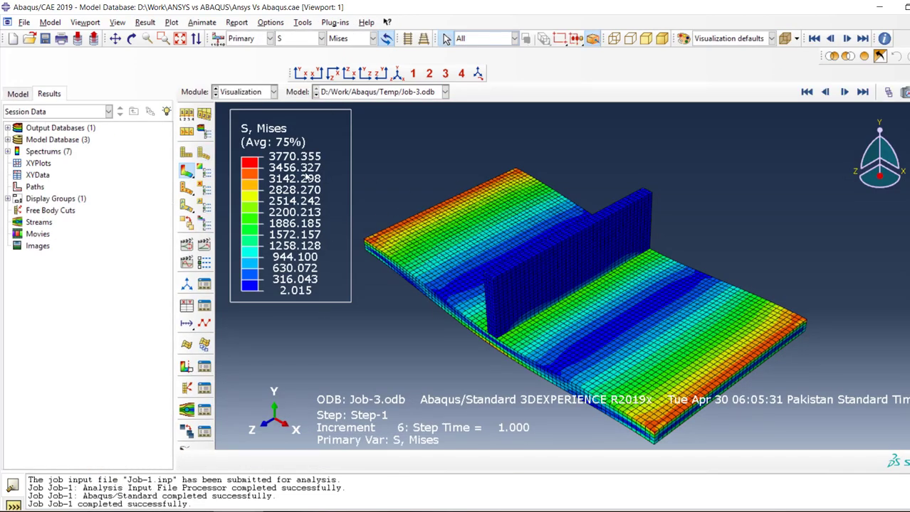
pyautogui.moveTo(260, 150)
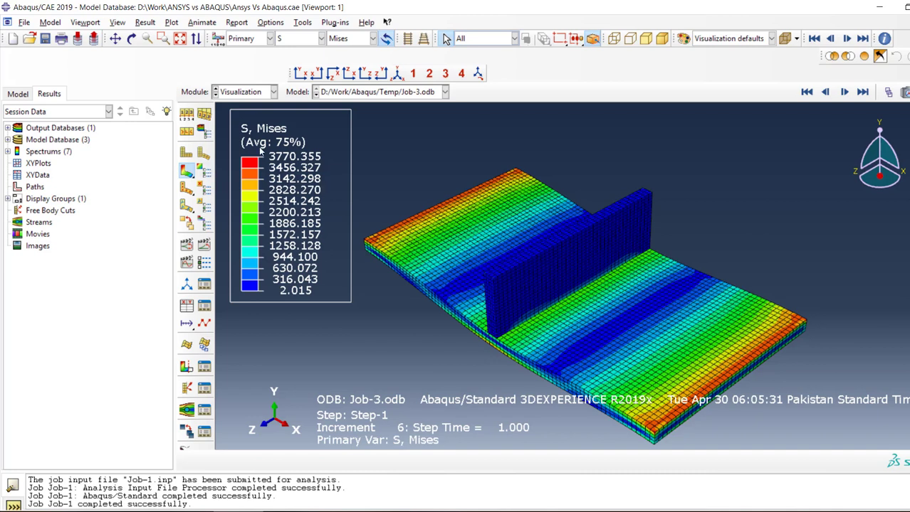
pyautogui.moveTo(282, 165)
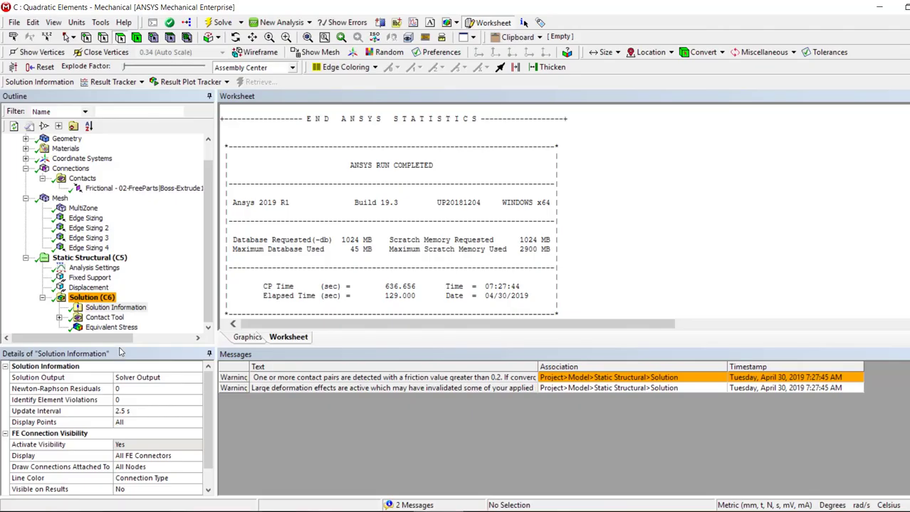
# Step: Show ANSYS's equivalent stress (3402 MPa max), then switch to the Abaqus Mises plot
pyautogui.click(111, 326)
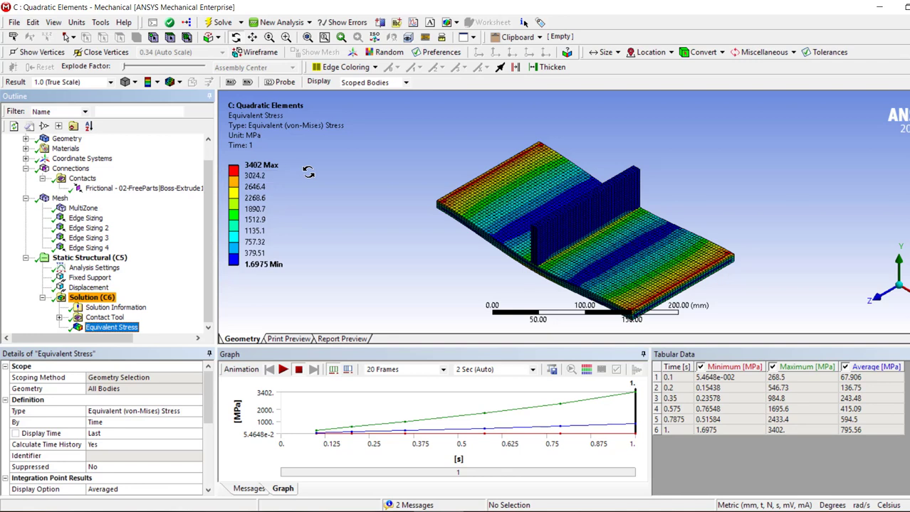
pyautogui.moveTo(570, 228)
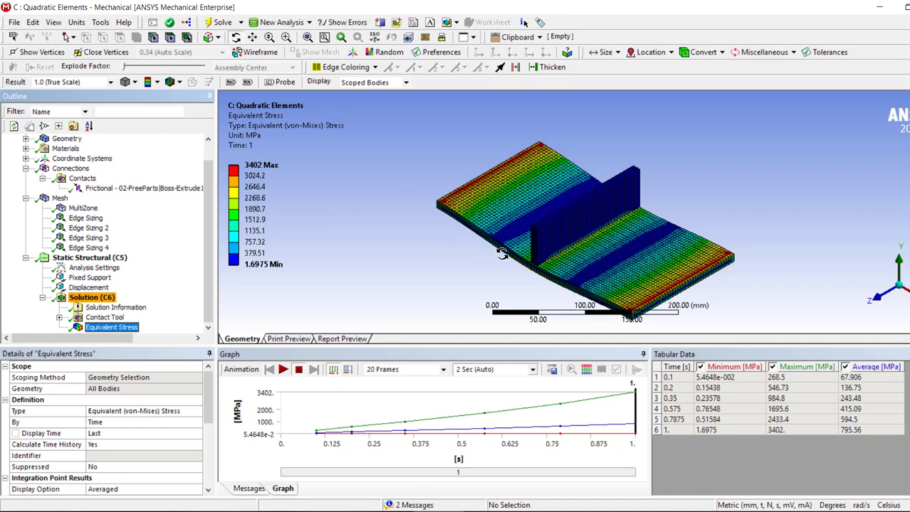
pyautogui.moveTo(478, 199)
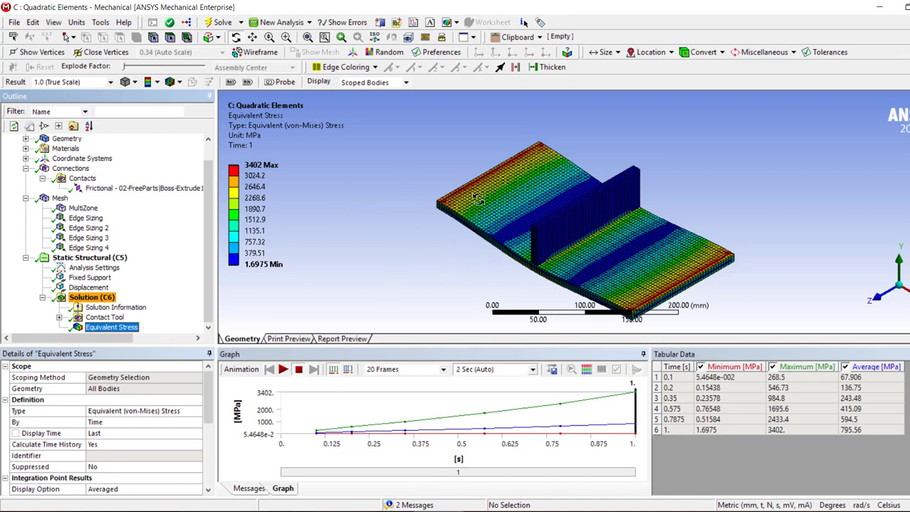
pyautogui.moveTo(424, 236)
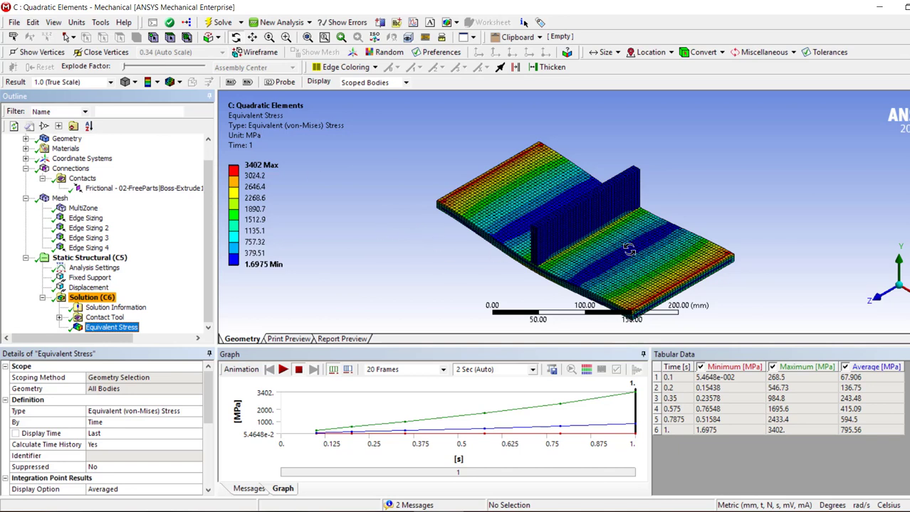
pyautogui.moveTo(538, 222)
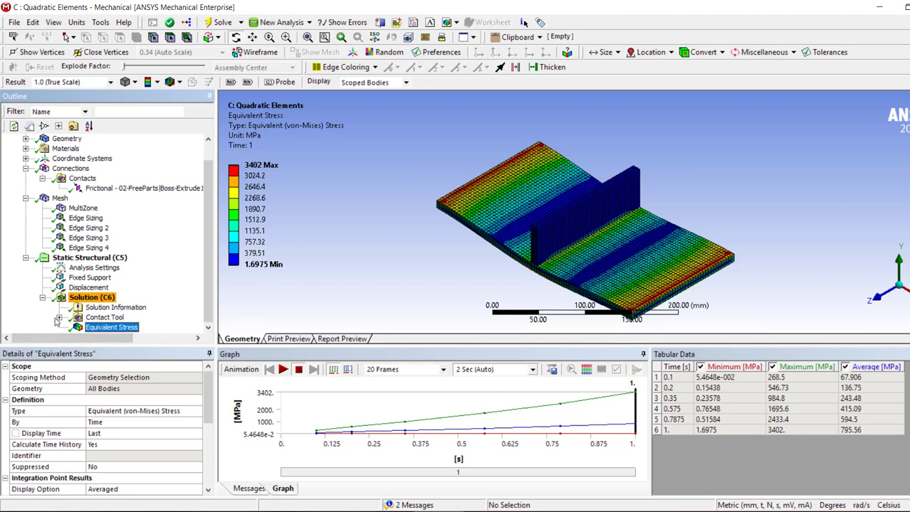
pyautogui.click(60, 318)
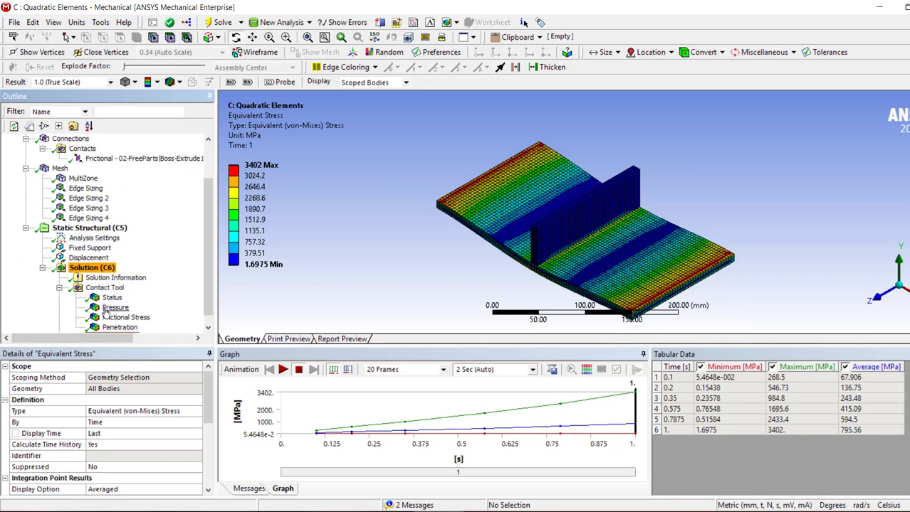
pyautogui.click(115, 307)
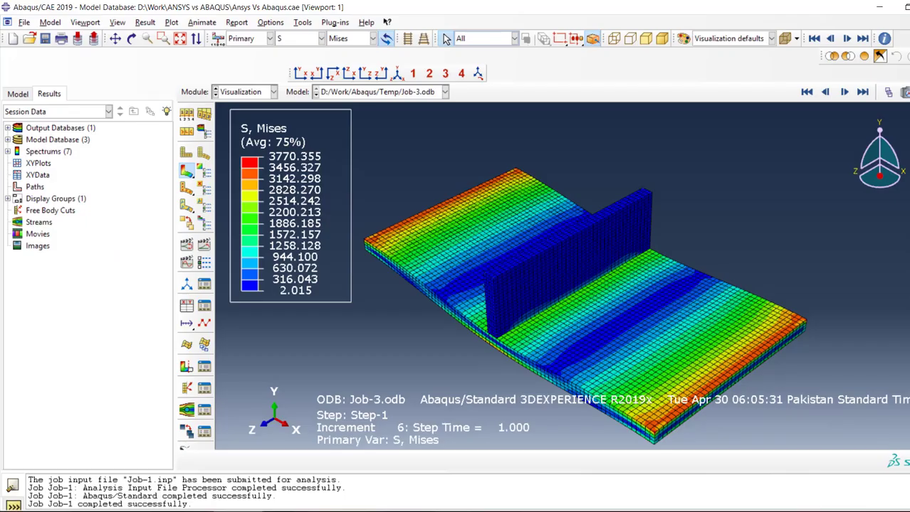
# Step: Switch the Abaqus primary field output from S, Mises to contact pressure CPRESS
pyautogui.click(300, 37)
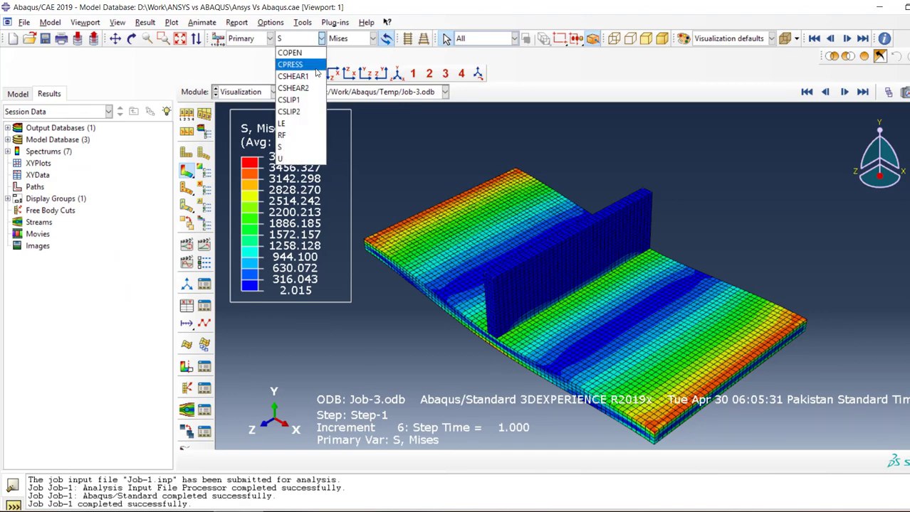
pyautogui.click(291, 64)
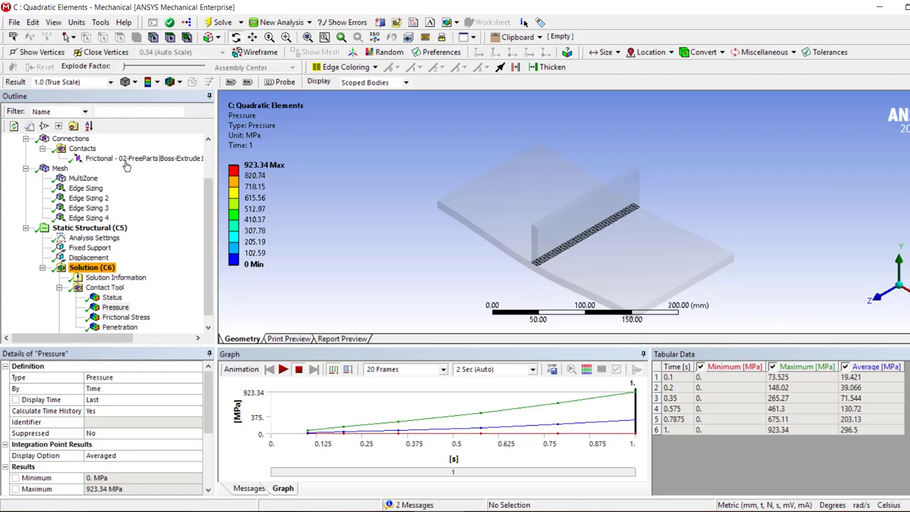
# Step: Display the Contact Tool Pressure result, maximum 923.34 MPa
pyautogui.click(143, 158)
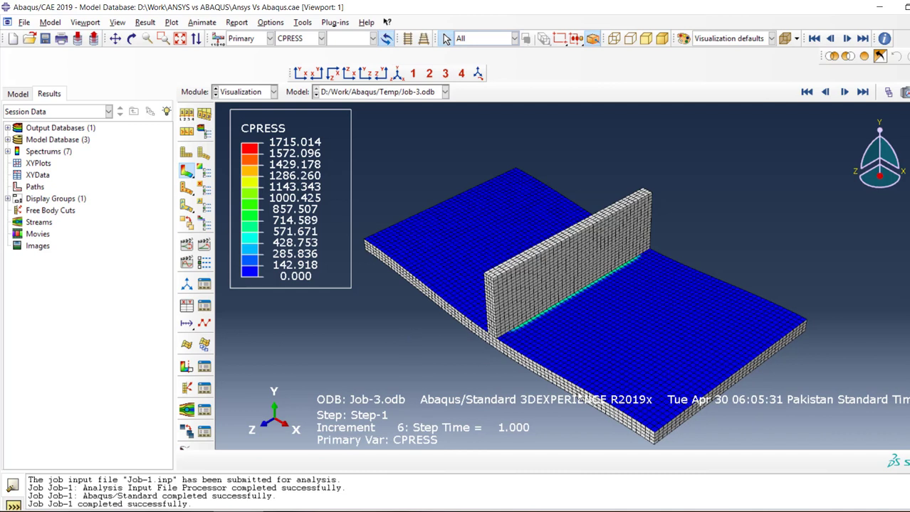
pyautogui.moveTo(343, 140)
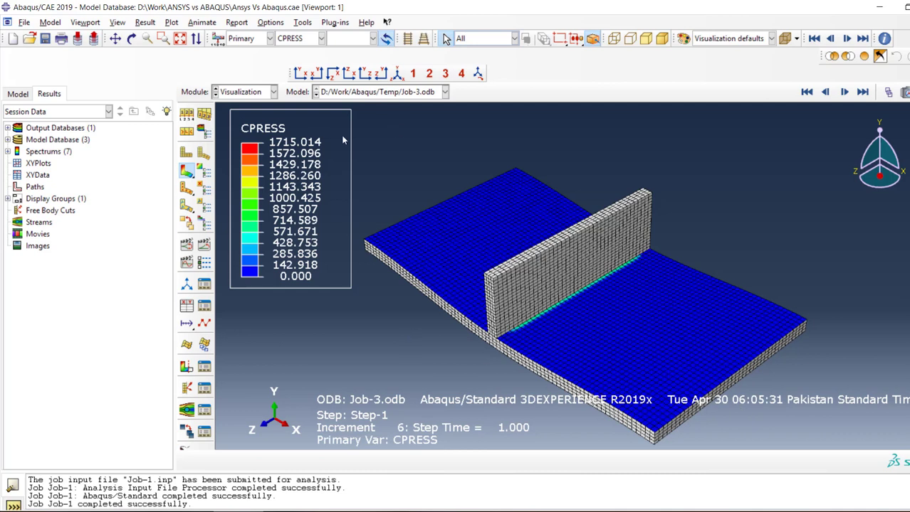
# Step: Plot Job-3's CSHEAR1 frictional shear stress (±398.546), then return to ANSYS
pyautogui.click(322, 39)
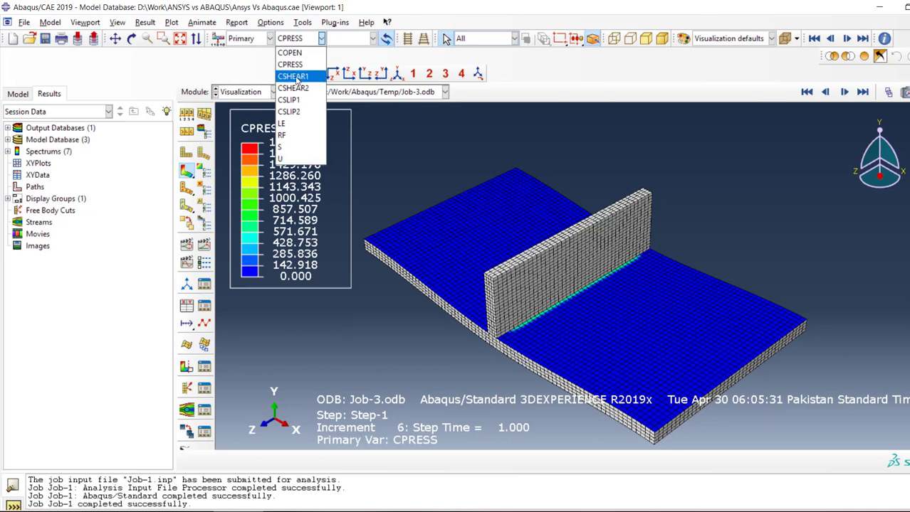
pyautogui.click(293, 77)
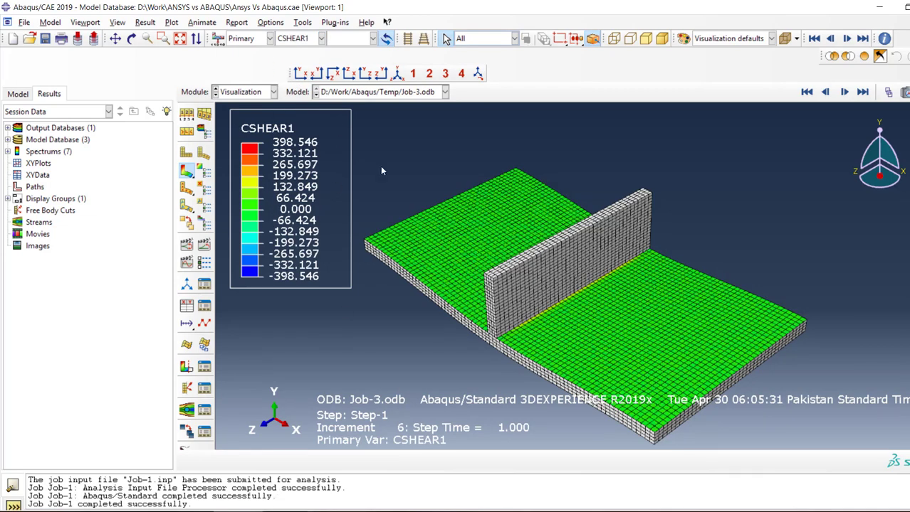
pyautogui.moveTo(299, 151)
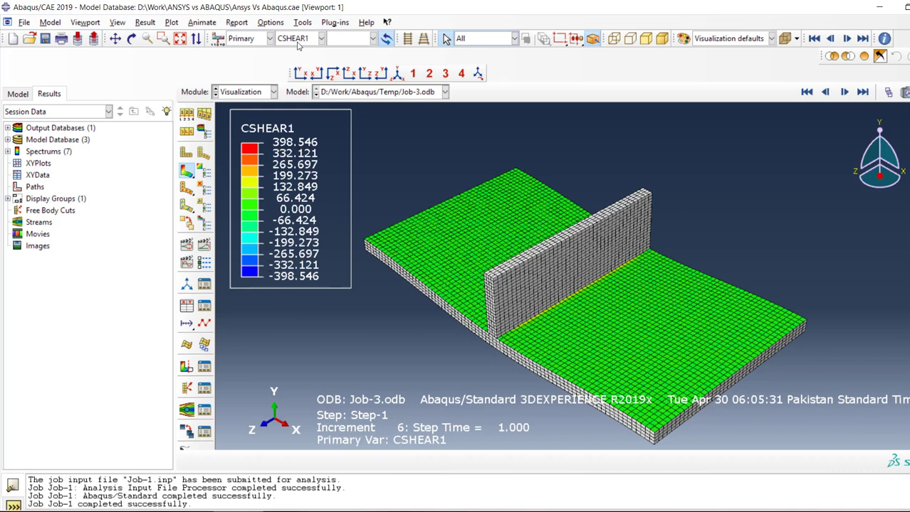
pyautogui.click(321, 39)
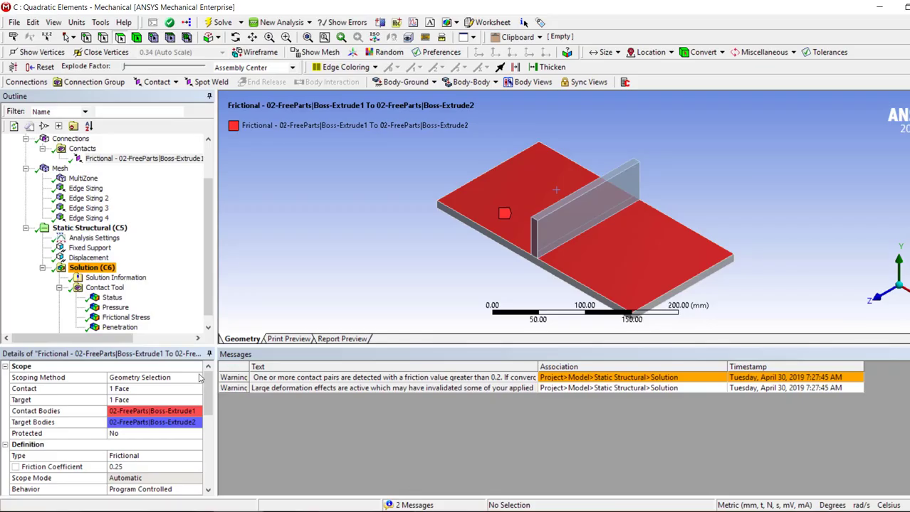
# Step: Show the frictional stress result peaking at 230.83 MPa, then the Solution summary
pyautogui.click(125, 316)
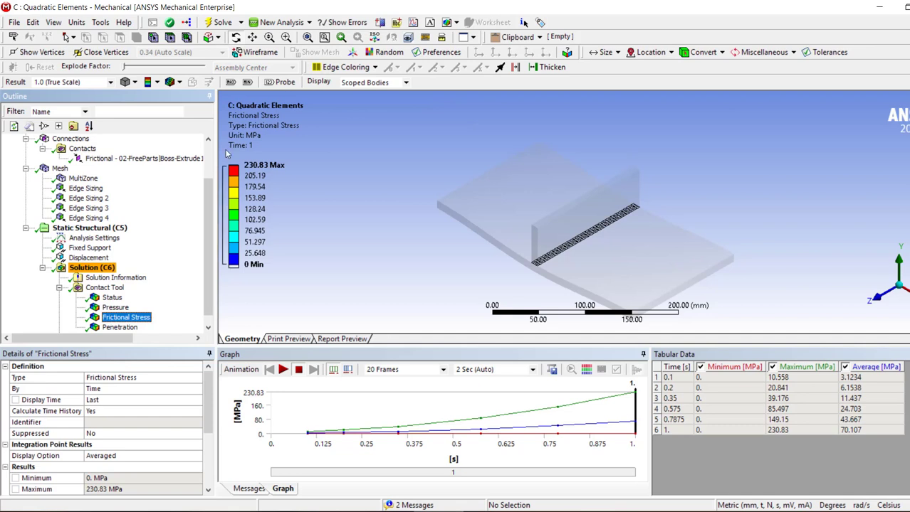
pyautogui.moveTo(131, 61)
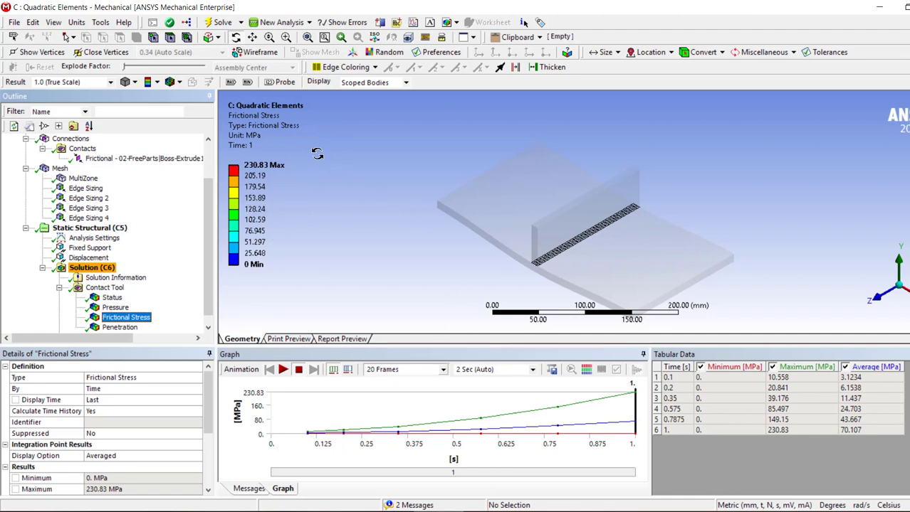
pyautogui.moveTo(605, 236)
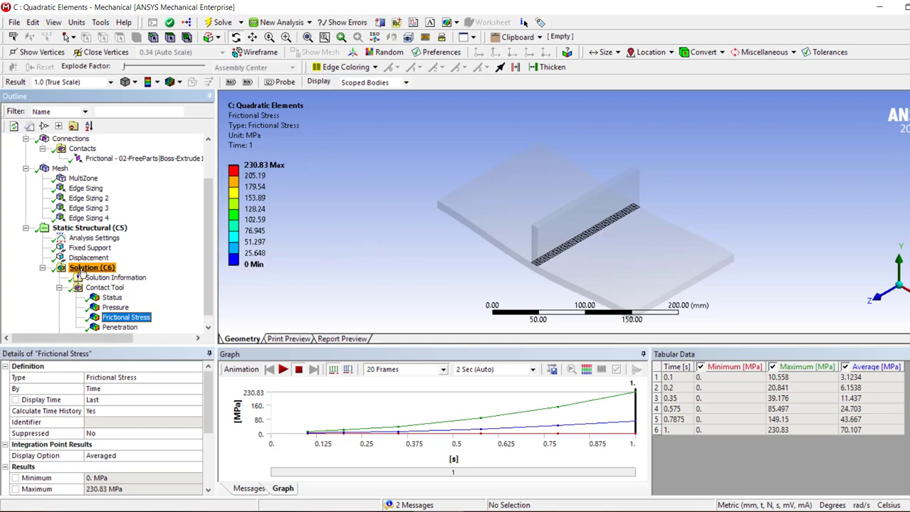
pyautogui.click(91, 267)
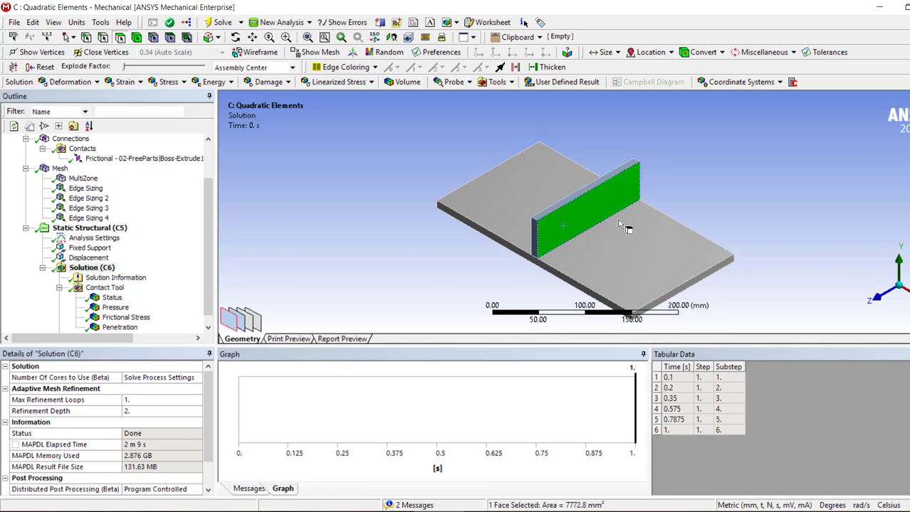
# Step: Clear the selection and review the Analysis Settings step and solver details
pyautogui.click(339, 367)
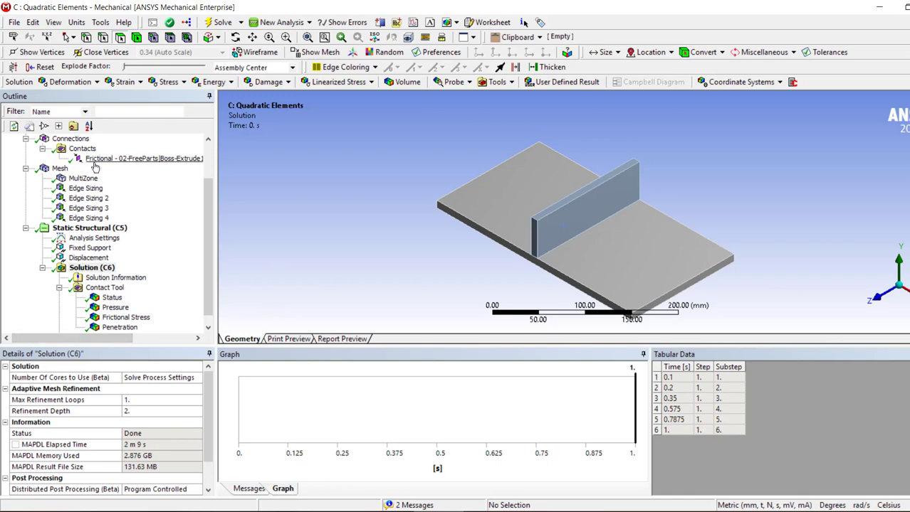
pyautogui.click(94, 238)
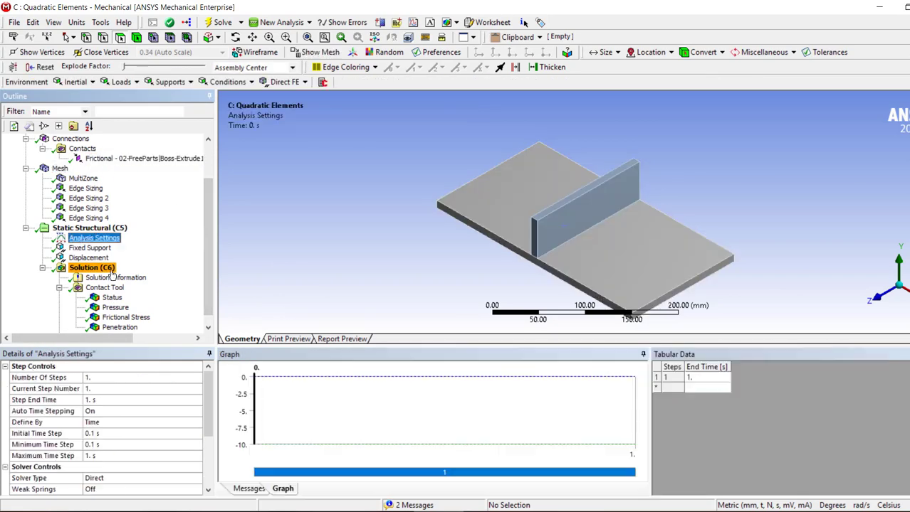
pyautogui.scroll(-3)
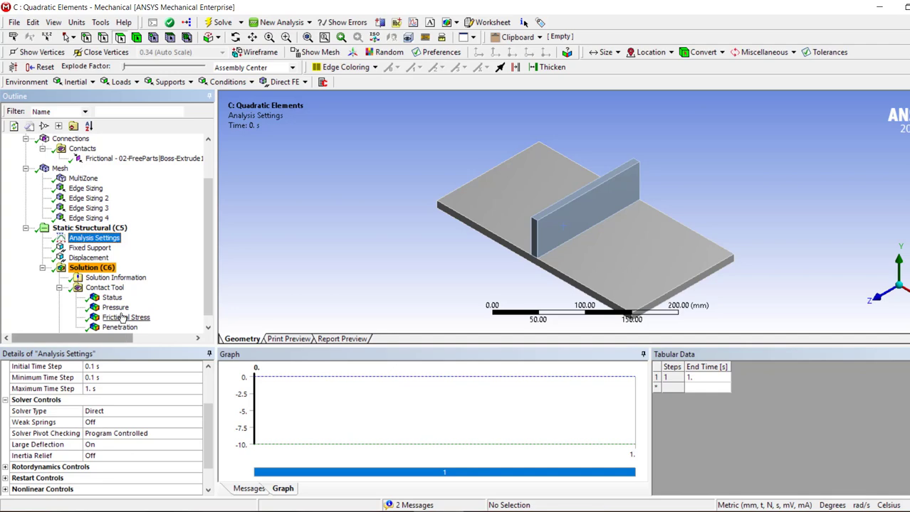
# Step: Bring back frictional stress and equivalent stress, then select Solution Information
pyautogui.click(126, 317)
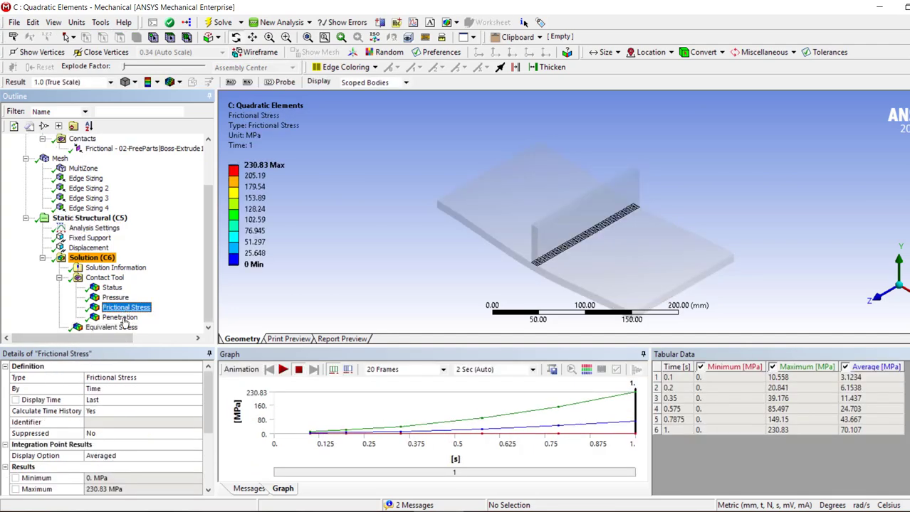
pyautogui.click(111, 326)
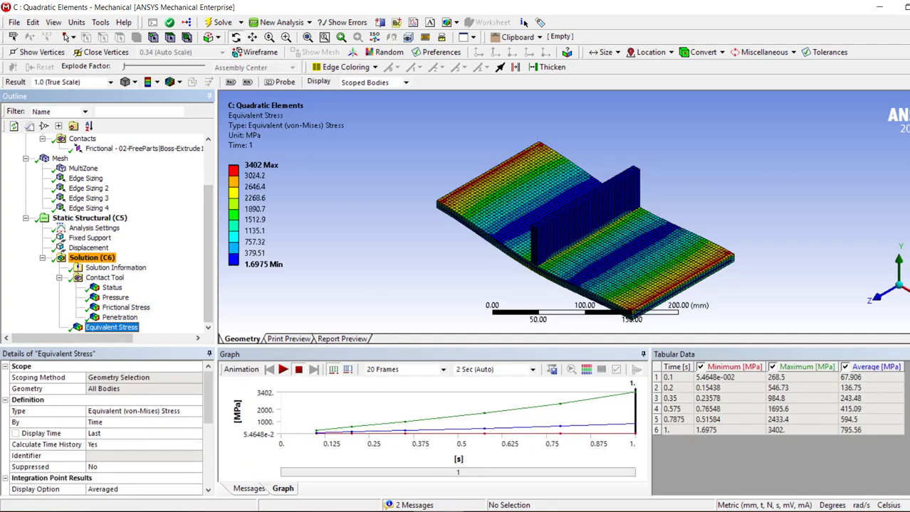
pyautogui.click(115, 268)
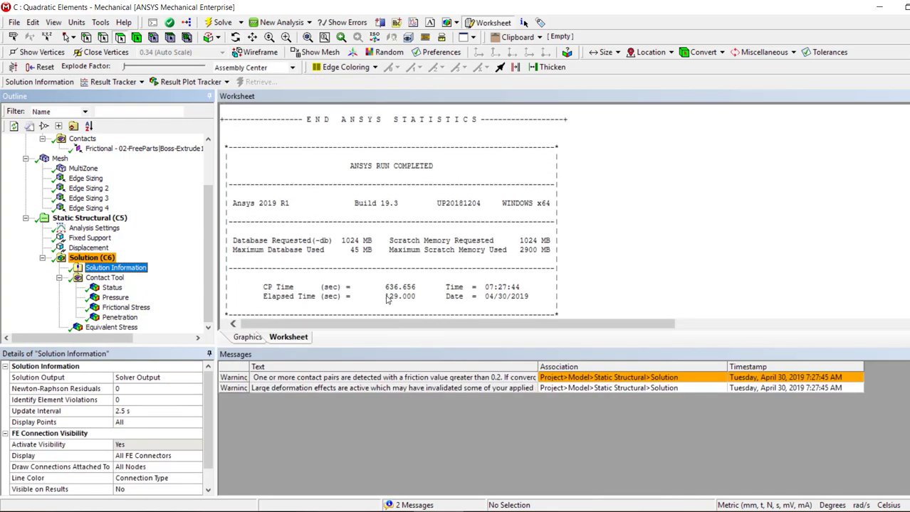
# Step: View the solver run statistics reporting CP time 636.656 seconds
pyautogui.doubleClick(400, 296)
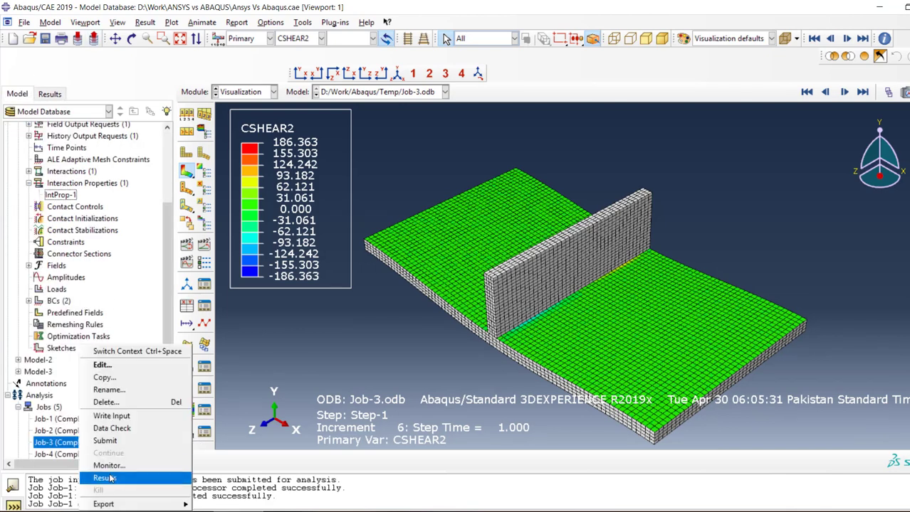
# Step: Reopen Job-3's monitor showing total CPU time 1082.6 seconds
pyautogui.click(108, 466)
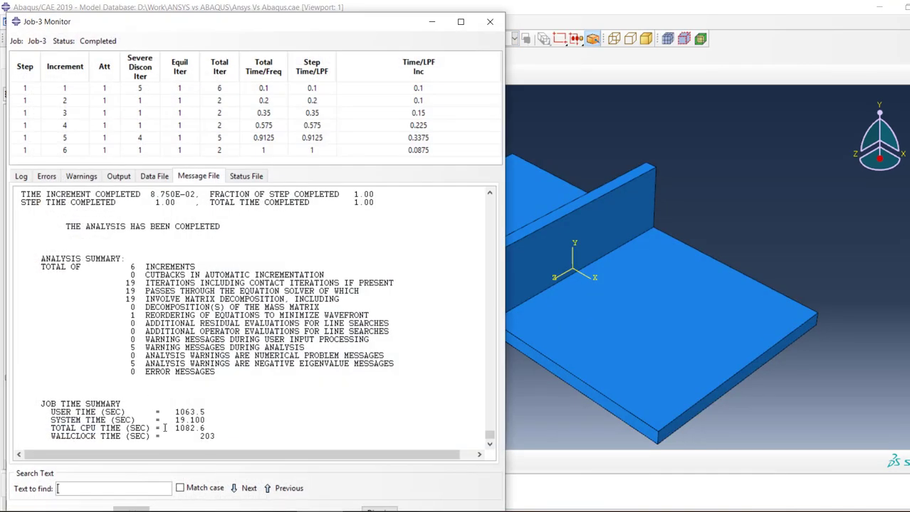
pyautogui.moveTo(372, 418)
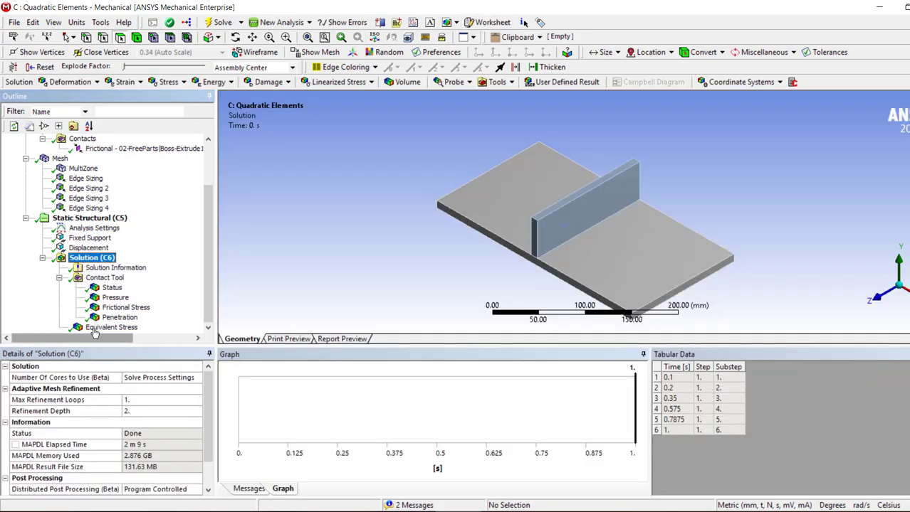
# Step: Display the equivalent von Mises stress contour (max 3402 MPa) and rotate the plate for a closer look
pyautogui.click(111, 326)
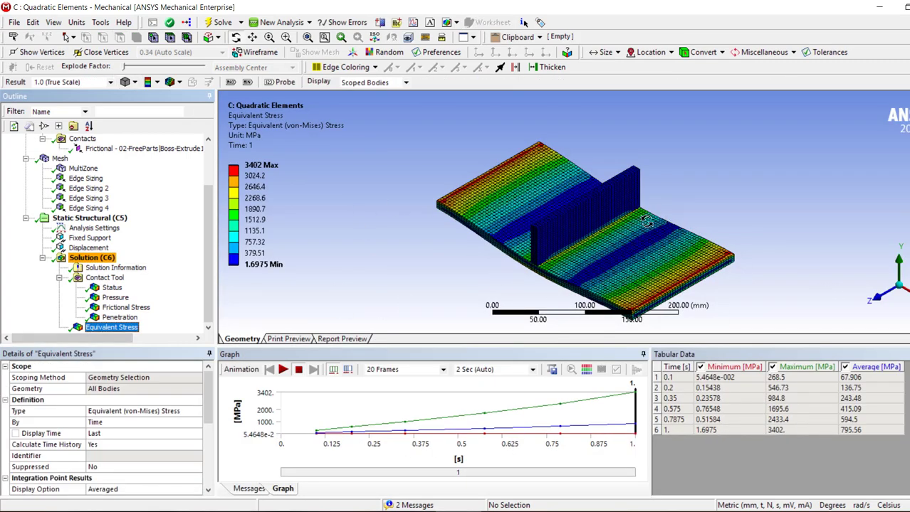
pyautogui.scroll(3)
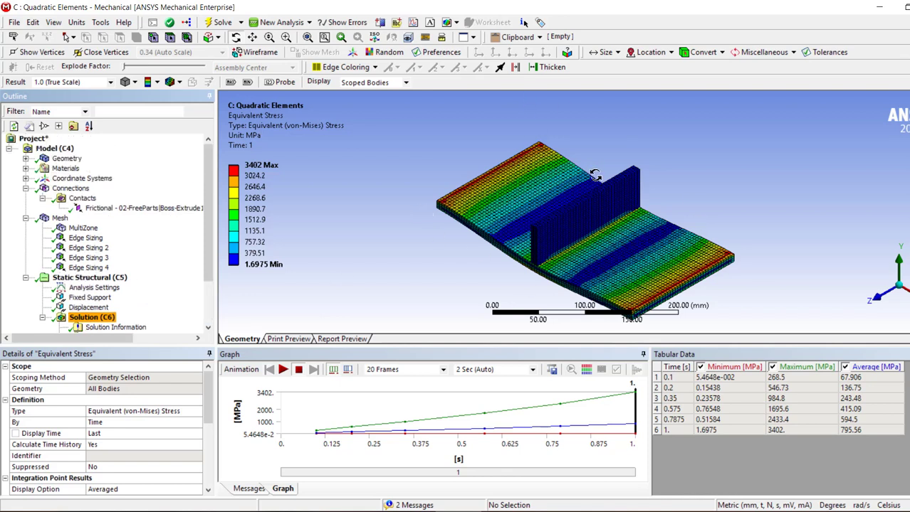
pyautogui.moveTo(575, 262)
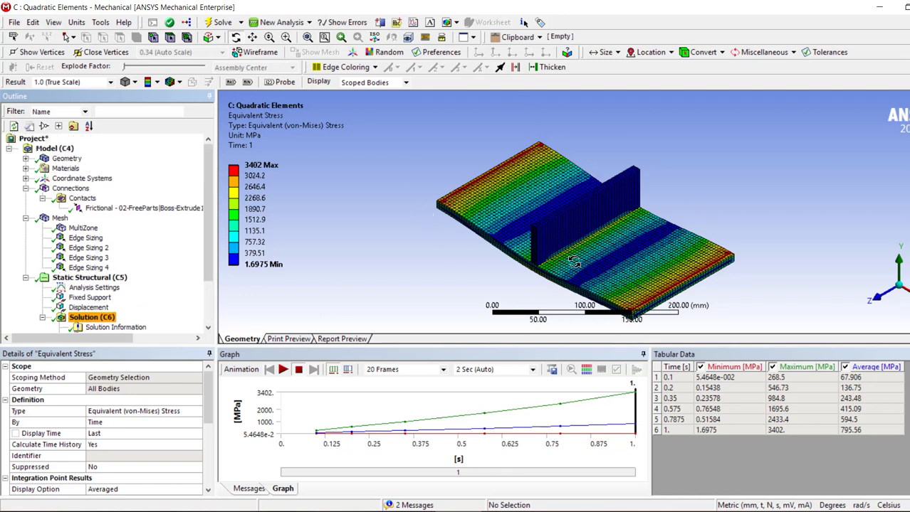
pyautogui.moveTo(592, 294)
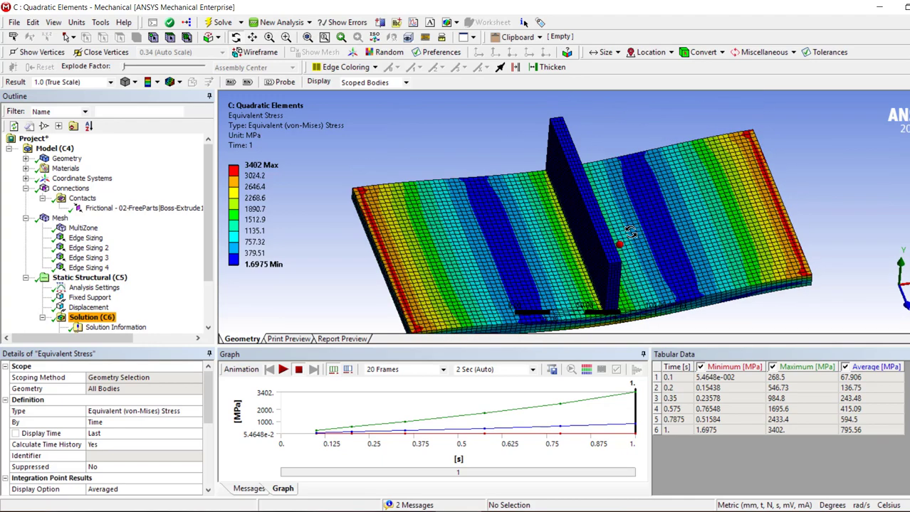
pyautogui.moveTo(629, 231); pyautogui.dragTo(646, 228)
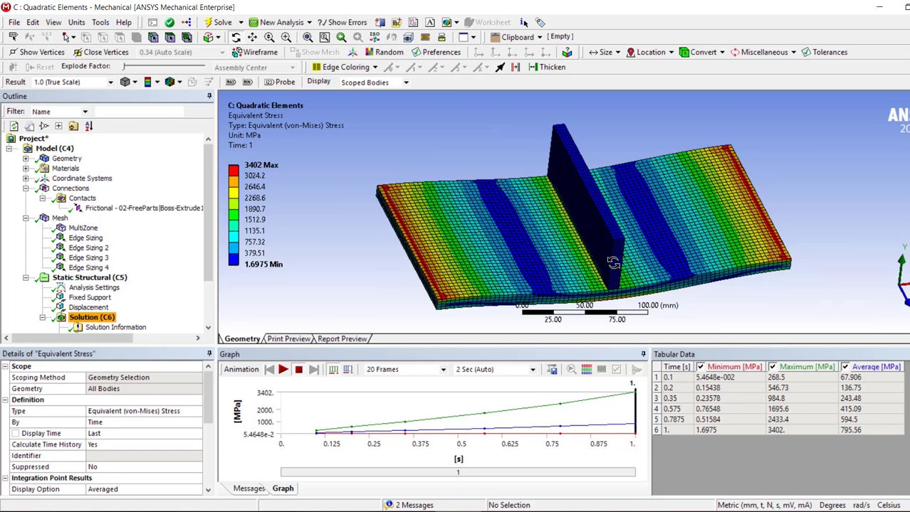
pyautogui.moveTo(703, 194)
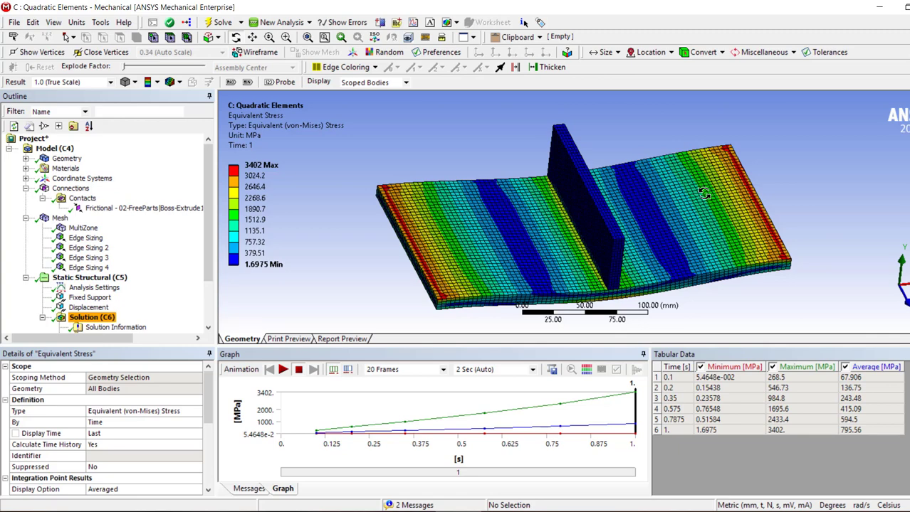
pyautogui.moveTo(541, 227)
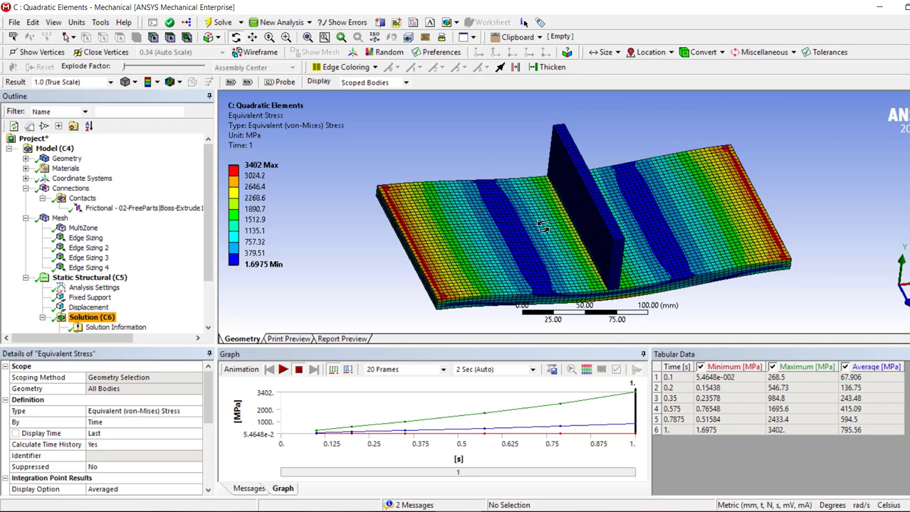